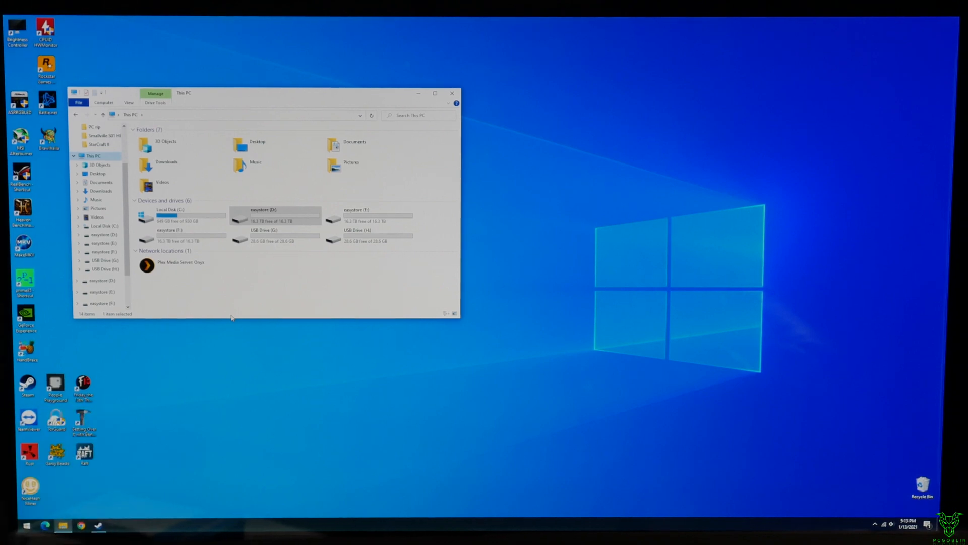
Step: Reach the TrueNAS website in Google Chrome
left_click(274, 216)
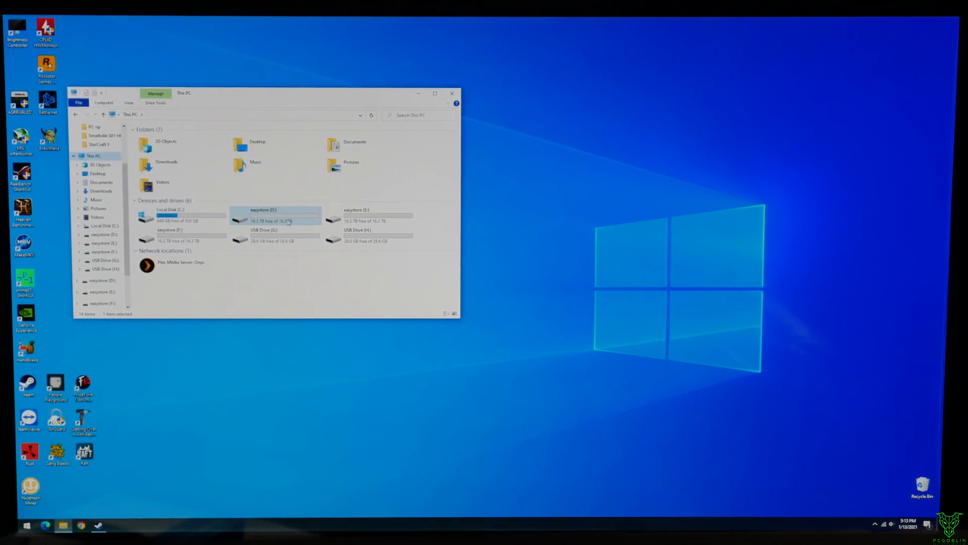
left_click(180, 235)
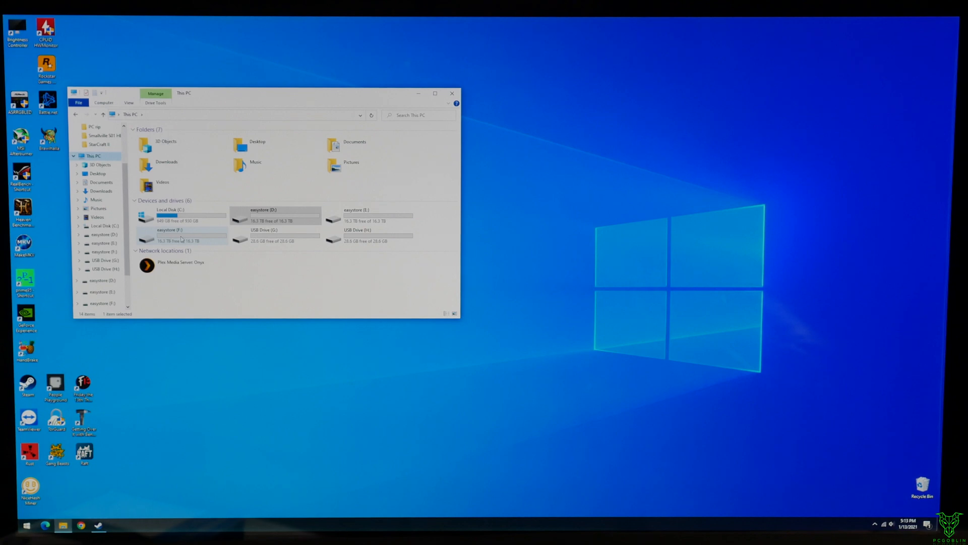
left_click(278, 235)
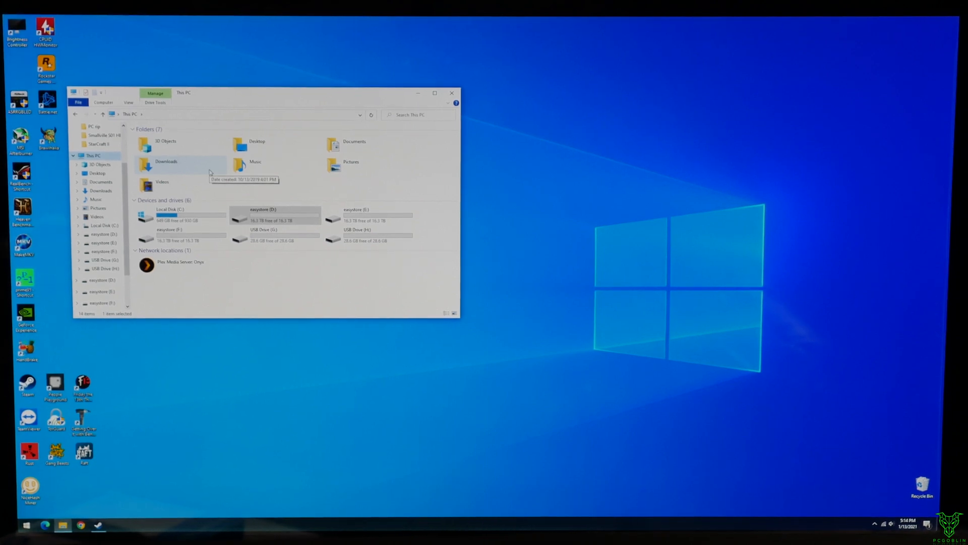
mouse_move(614, 58)
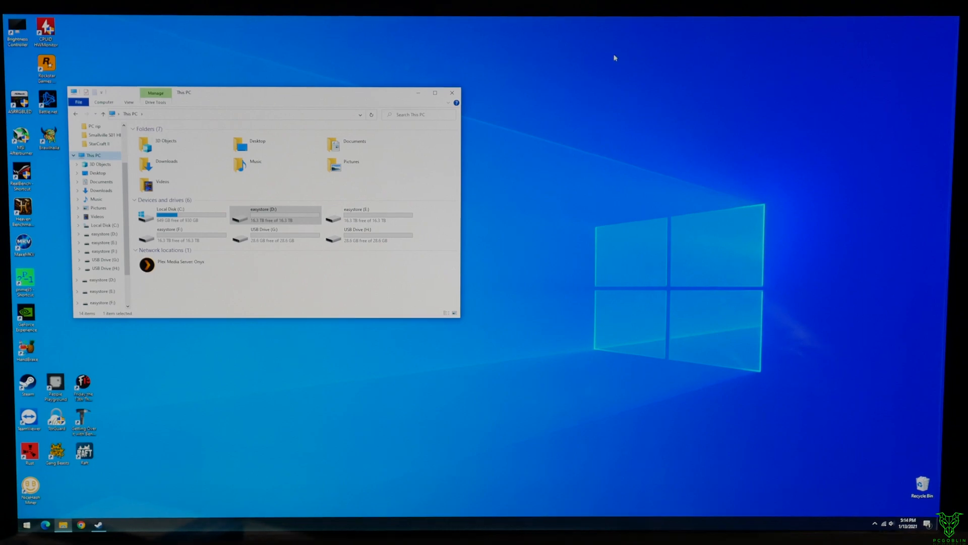
left_click(81, 527)
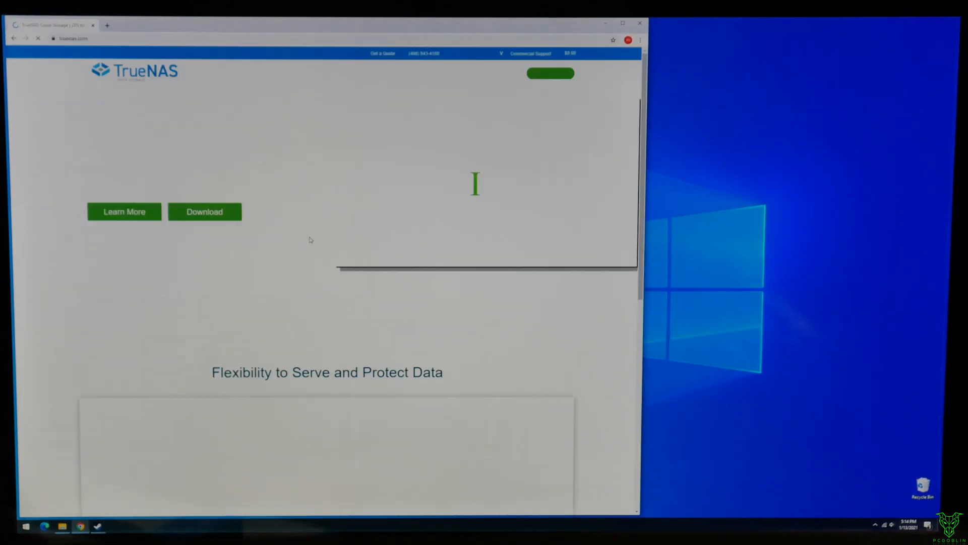
Step: Download the TrueNAS CORE ISO, skipping the newsletter, and show it in Downloads
left_click(204, 211)
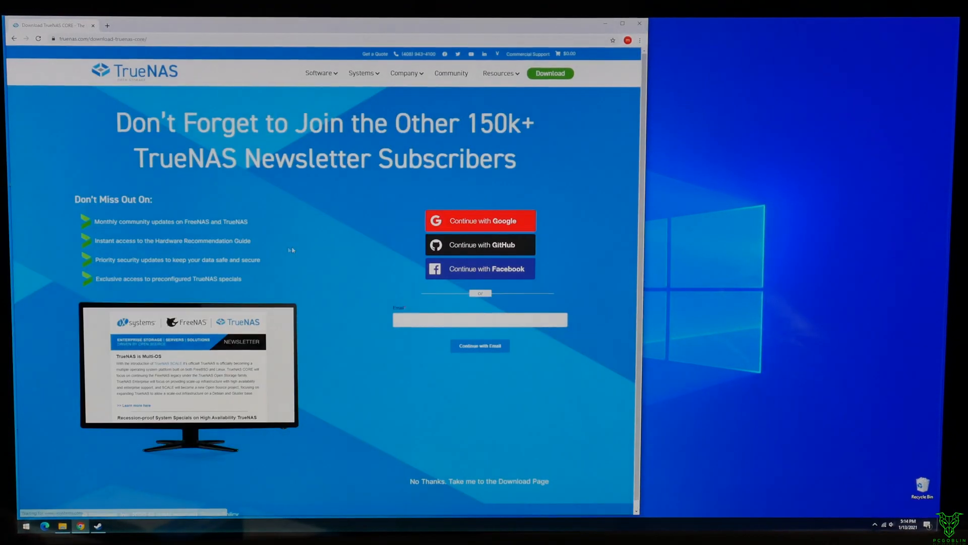
left_click(479, 480)
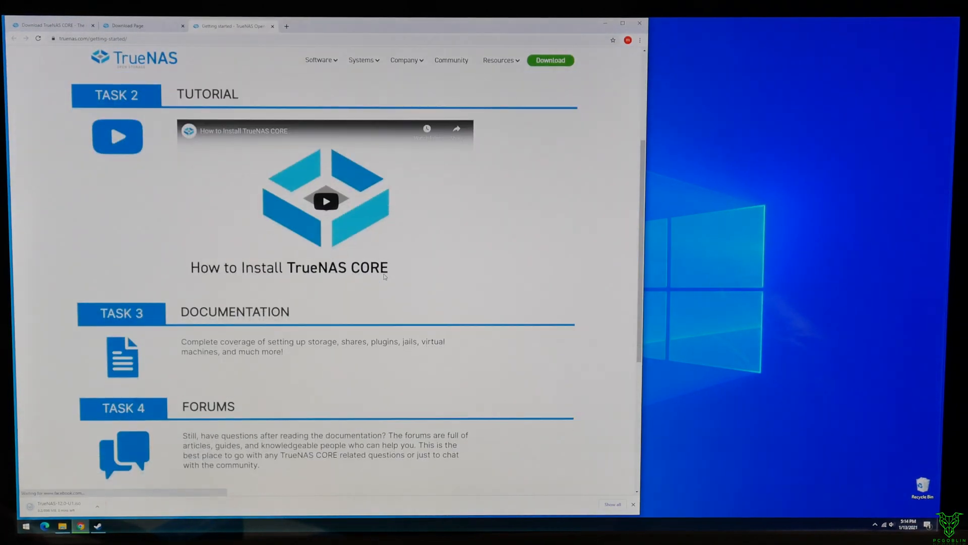
left_click(232, 25)
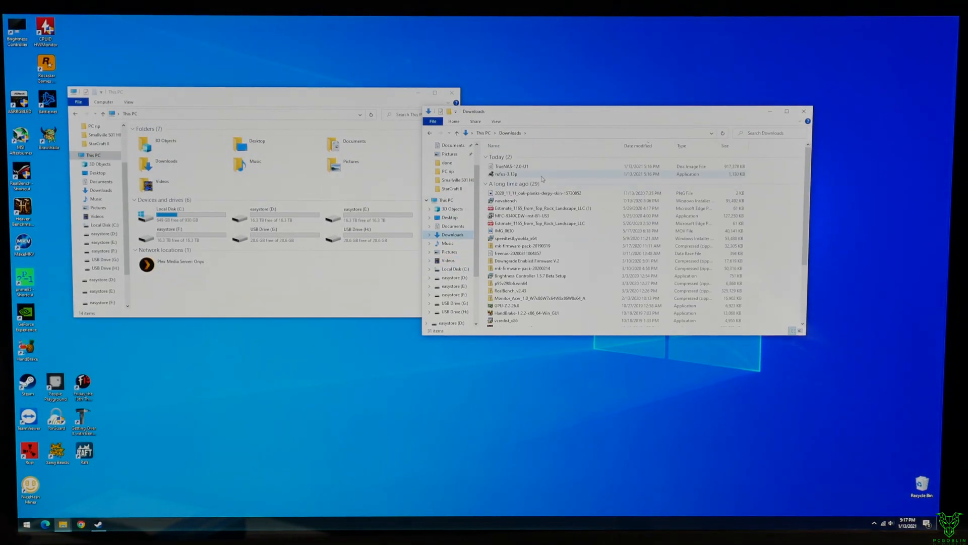
Step: Run the downloaded Rufus executable as administrator and allow its online update check
left_click(510, 166)
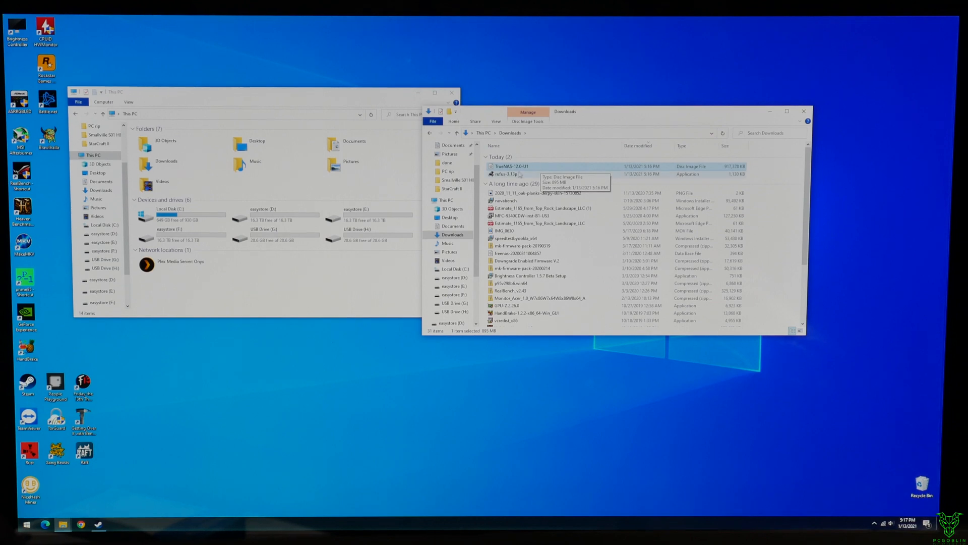
right_click(506, 173)
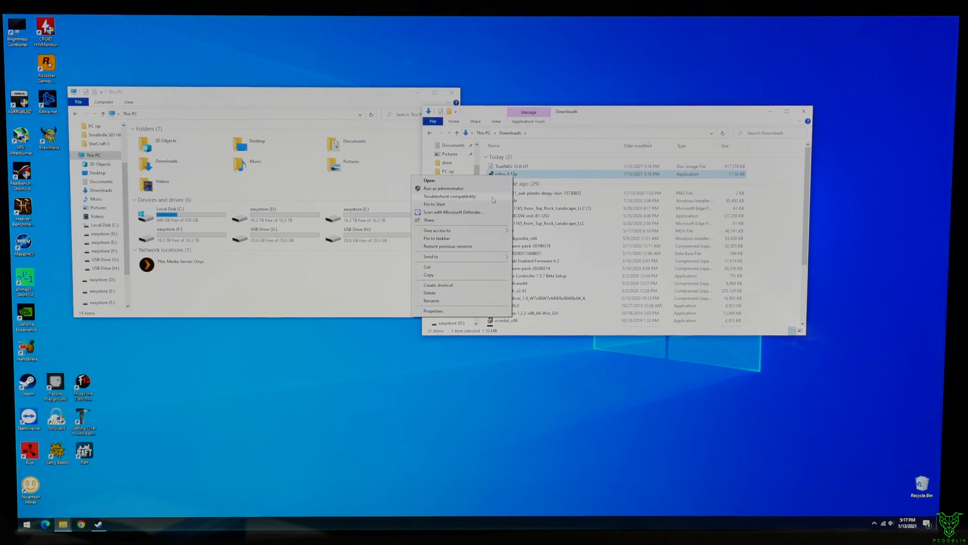
left_click(429, 180)
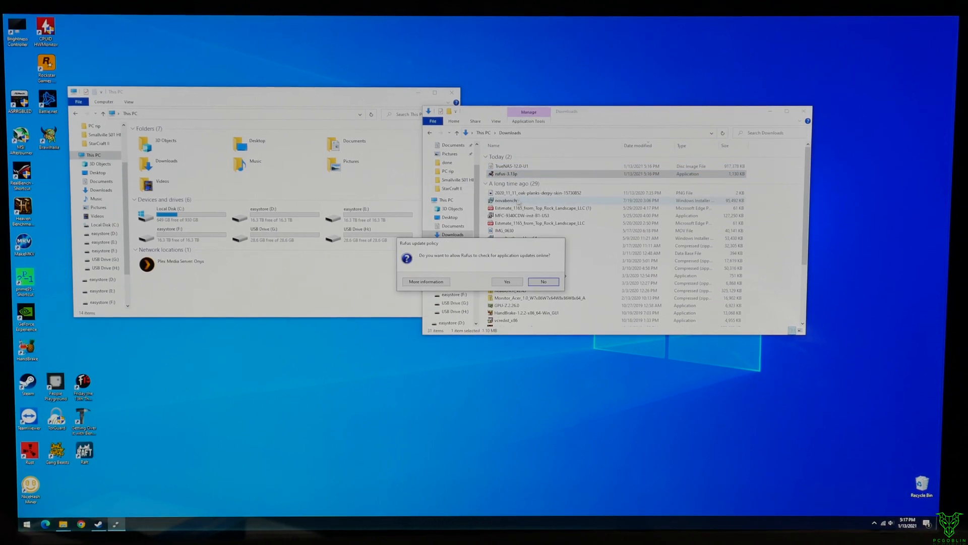
left_click(506, 281)
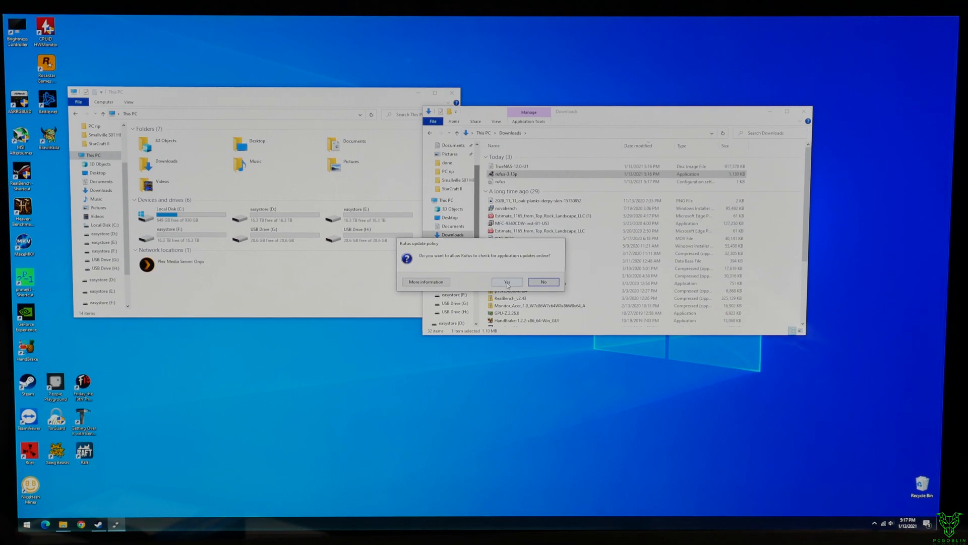
left_click(506, 281)
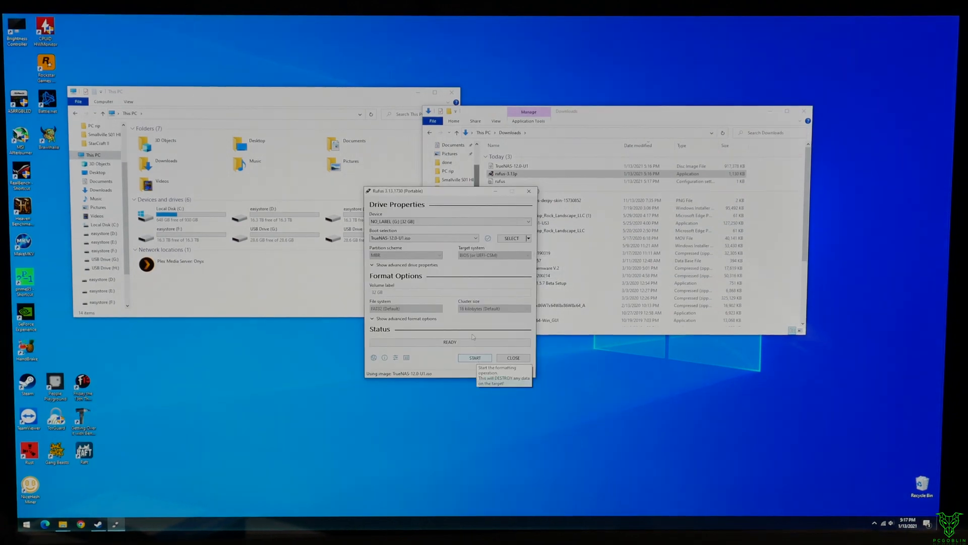
Step: Select the 32 GB USB device and the TrueNAS ISO as the boot source in Rufus
left_click(527, 221)
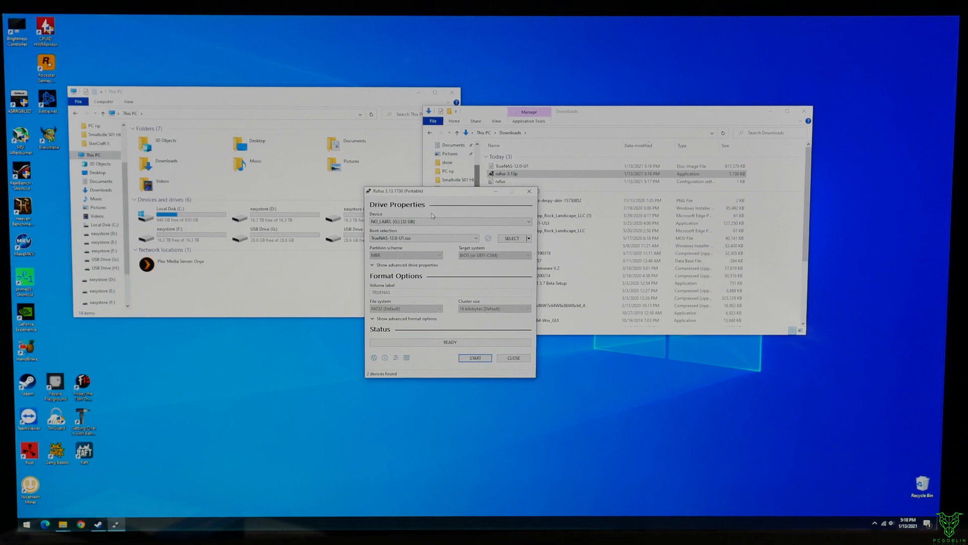
left_click(511, 238)
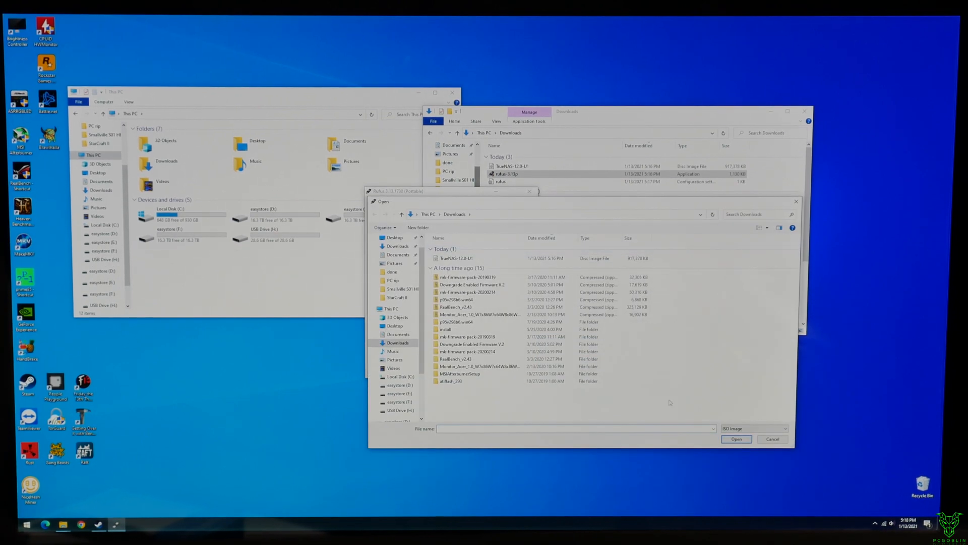
left_click(735, 438)
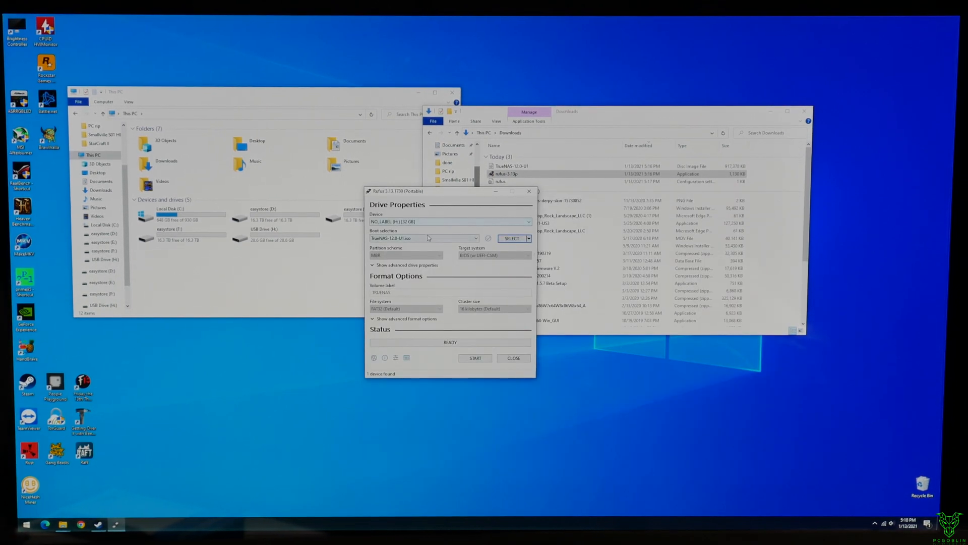
left_click(528, 238)
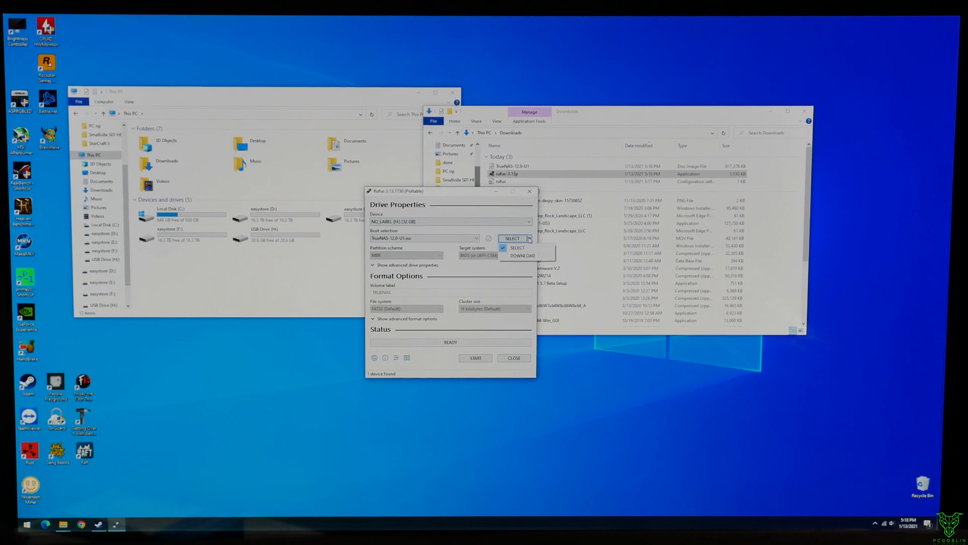
left_click(529, 238)
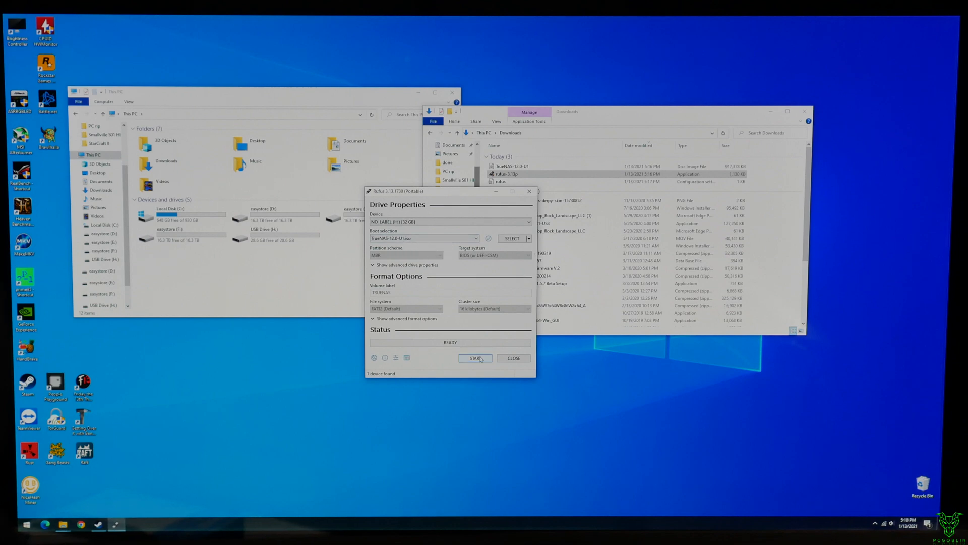
Step: Start writing the image to the USB drive, accepting that its existing data is erased
left_click(475, 358)
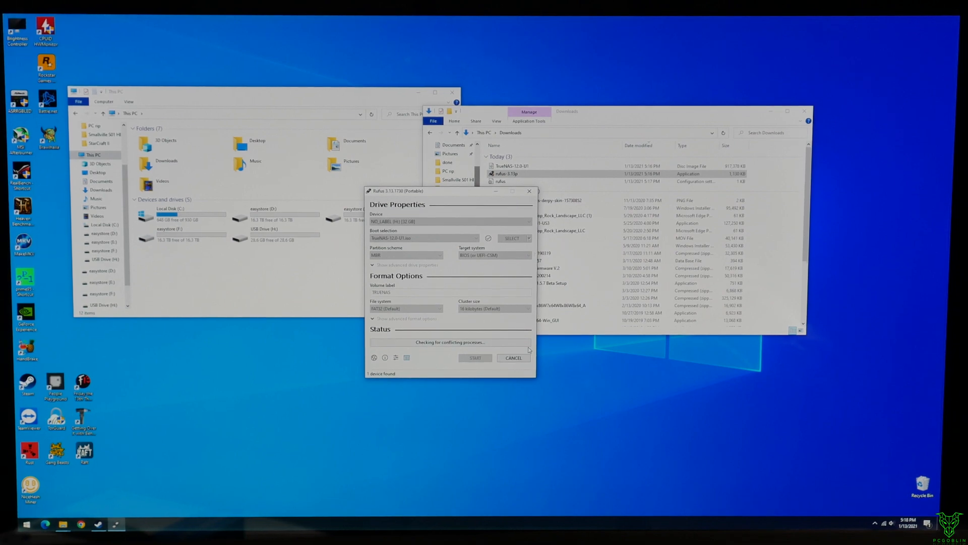
left_click(475, 357)
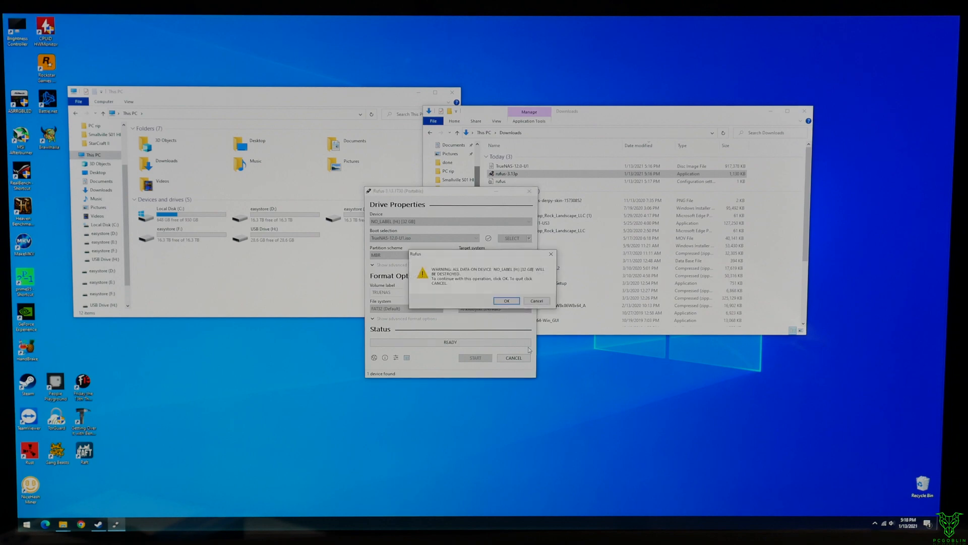
left_click(506, 300)
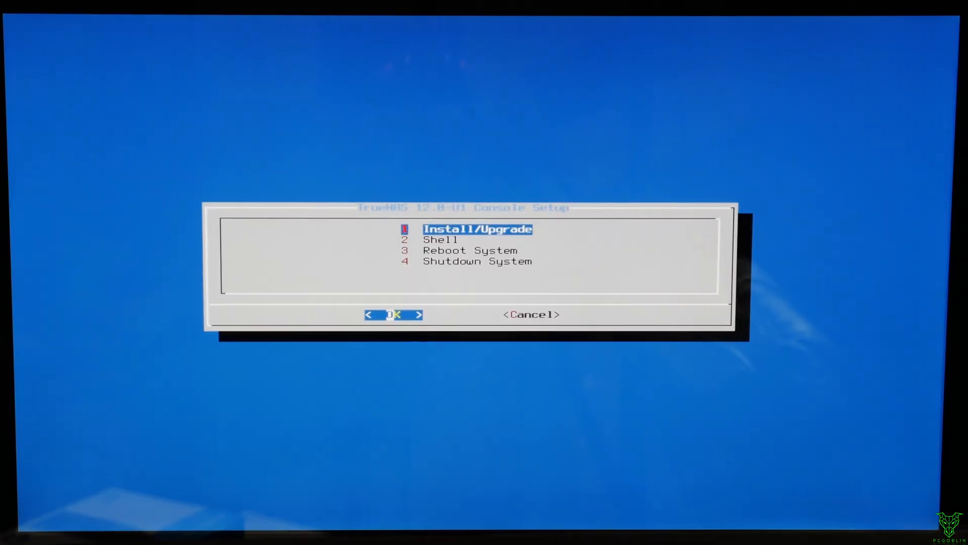
Step: Choose Install/Upgrade and mark the SanDisk USB drive as the installation target
left_click(393, 315)
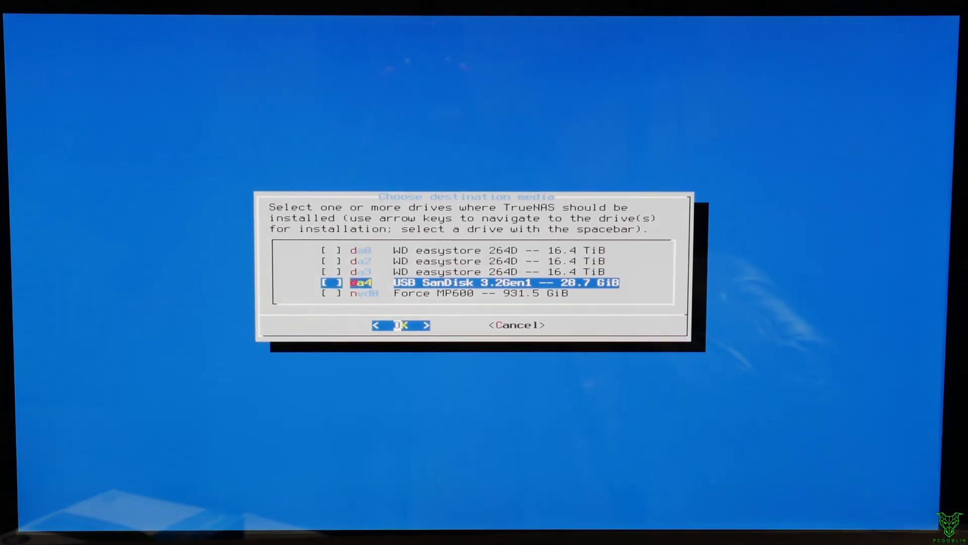
left_click(400, 324)
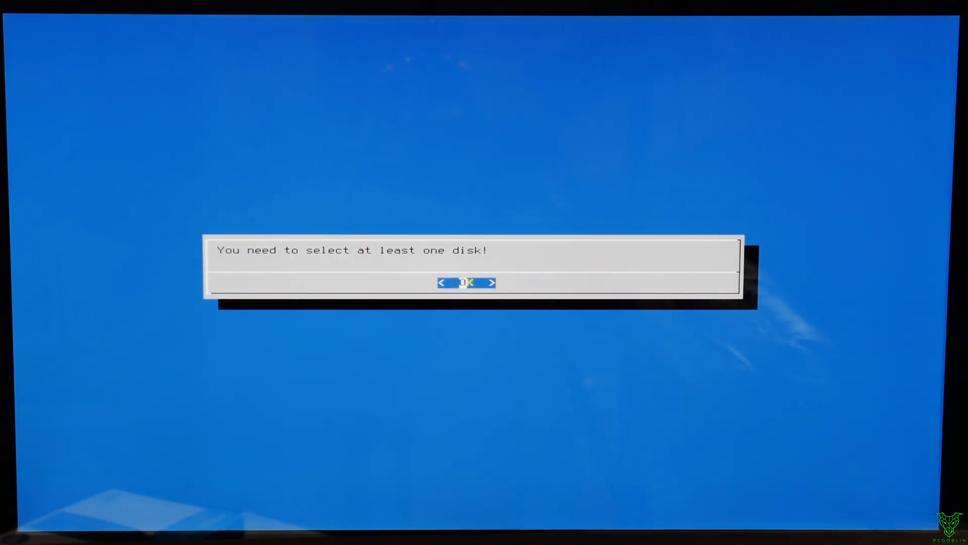
left_click(466, 283)
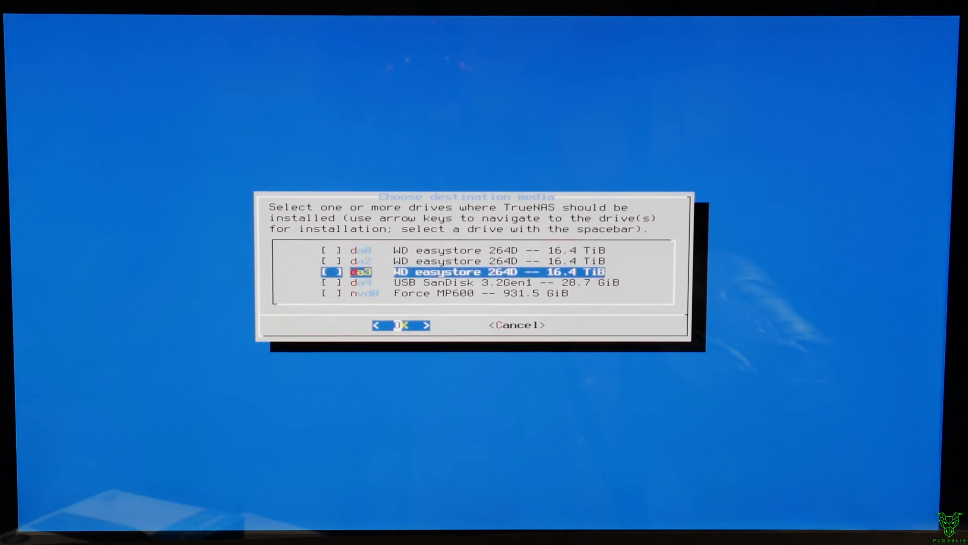
key("Down")
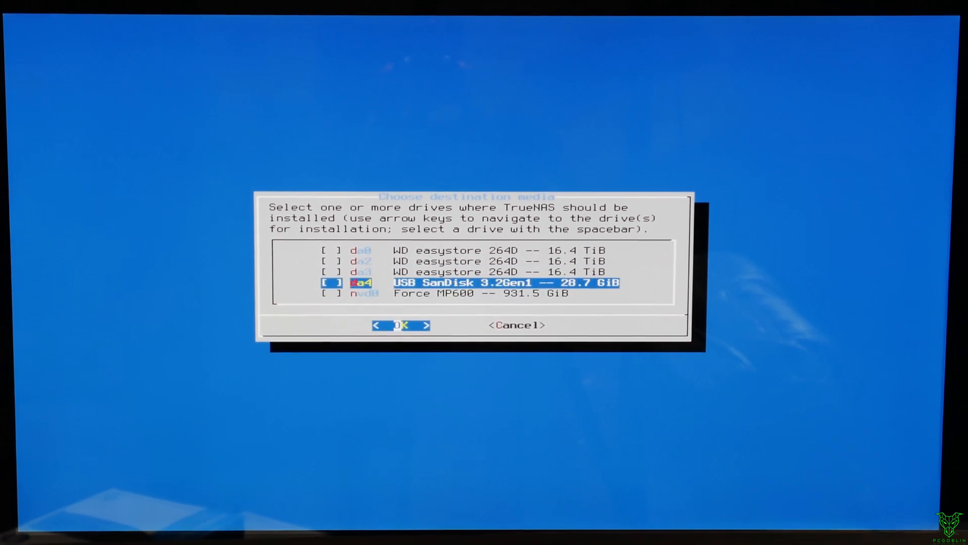
left_click(400, 325)
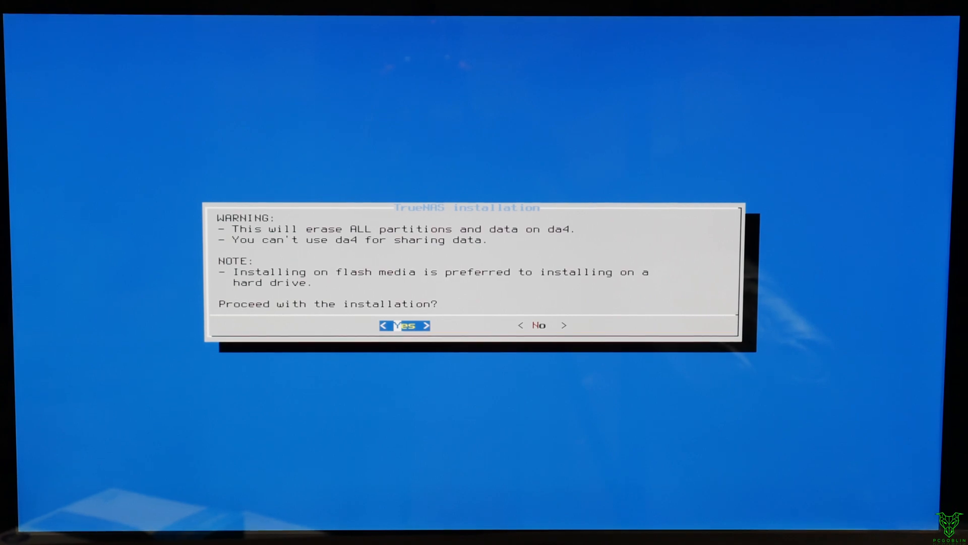
Step: Proceed with erasing da4, confirm the root password and shut the system down
left_click(403, 326)
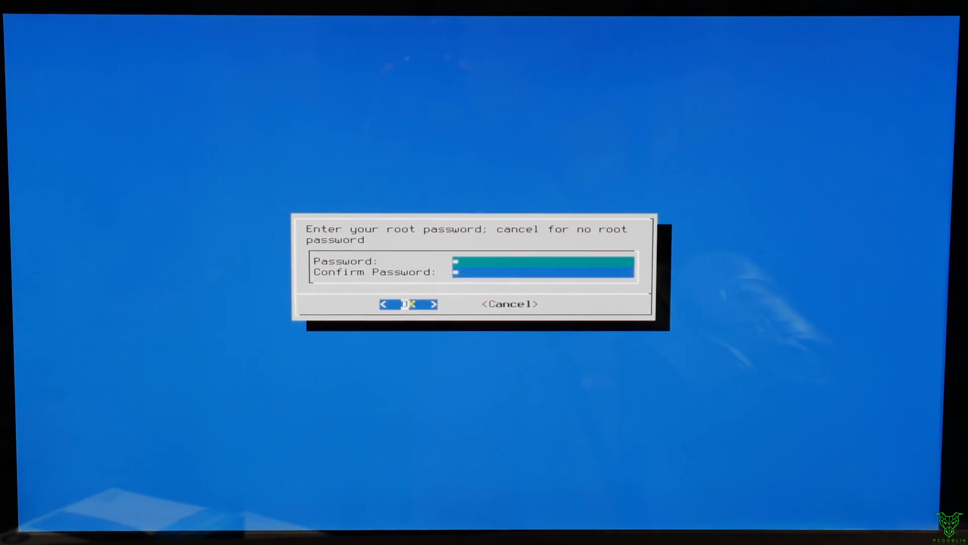
left_click(408, 304)
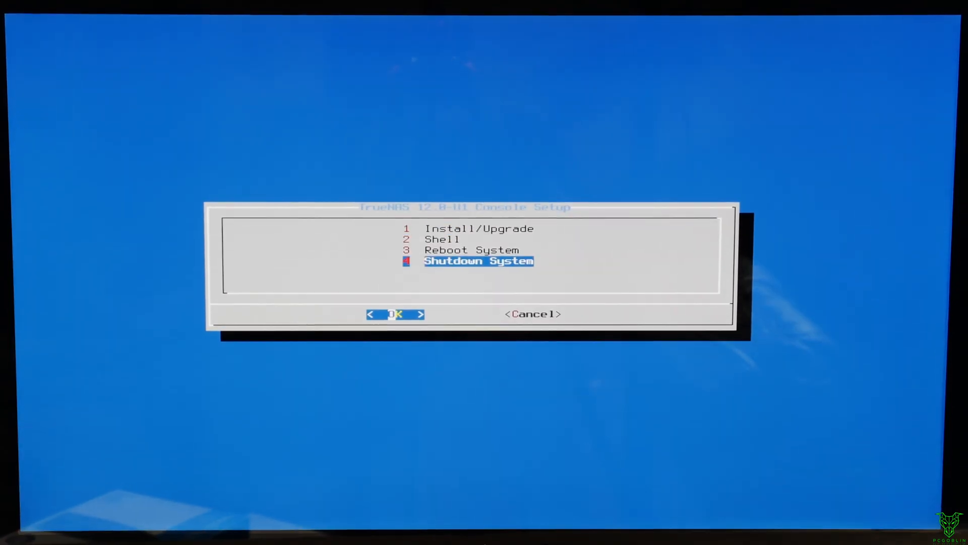
left_click(395, 314)
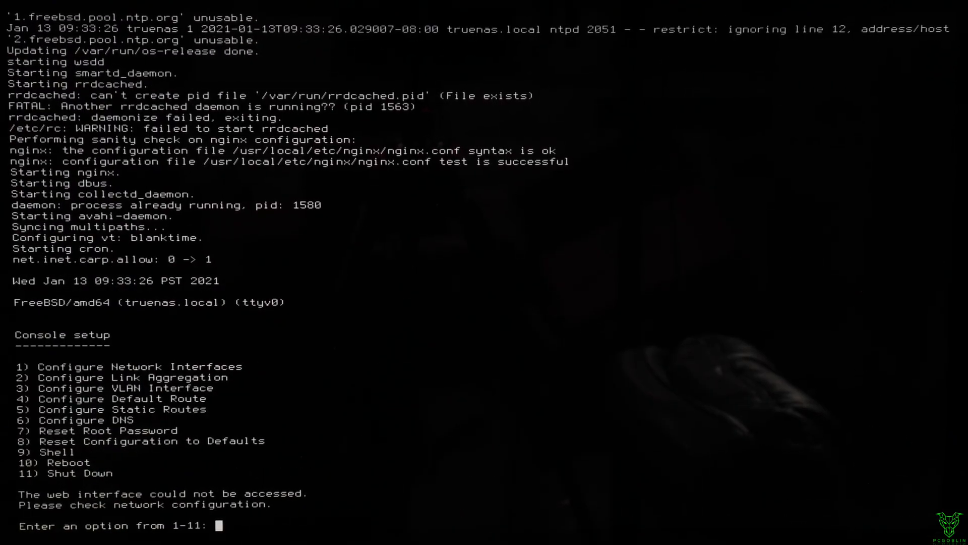
Step: Enter 1 at the console menu to configure the network interfaces
type("10.0.1.109")
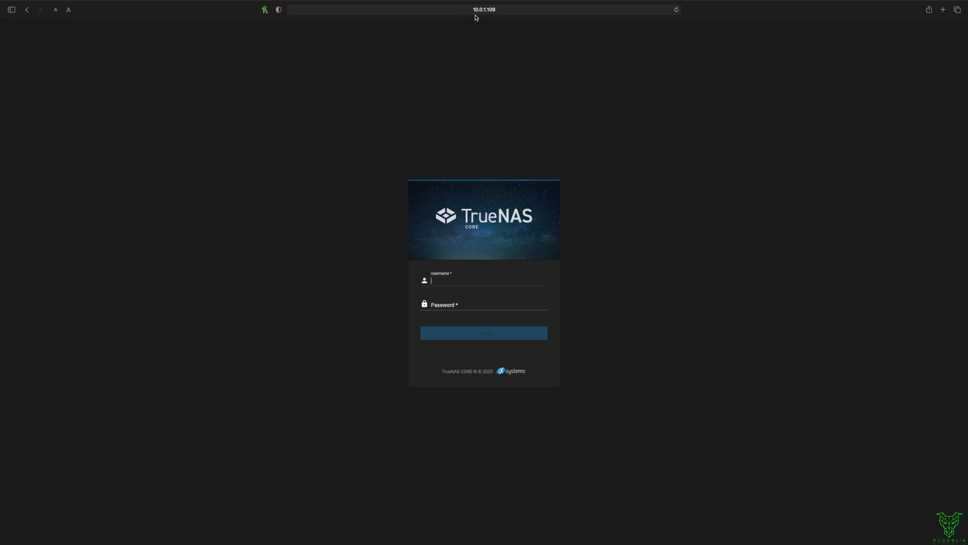
mouse_move(482, 278)
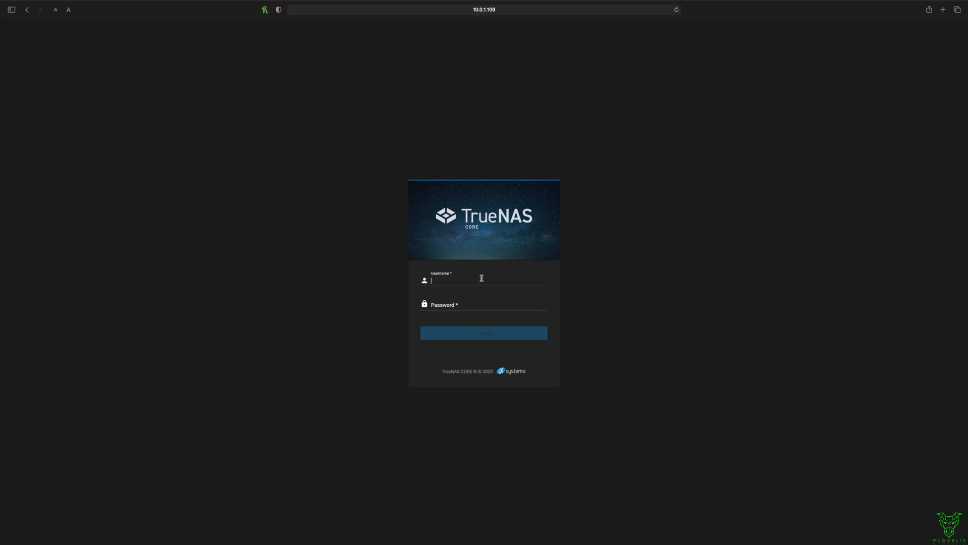
Step: Sign in as root, decline Safari's password save and dismiss the welcome dialog to reach the dashboard
type("roo")
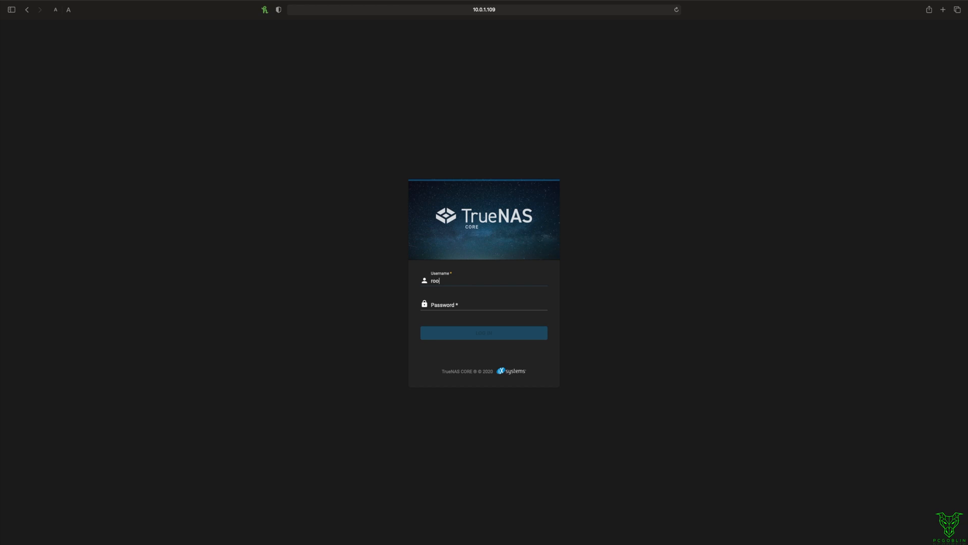
left_click(483, 332)
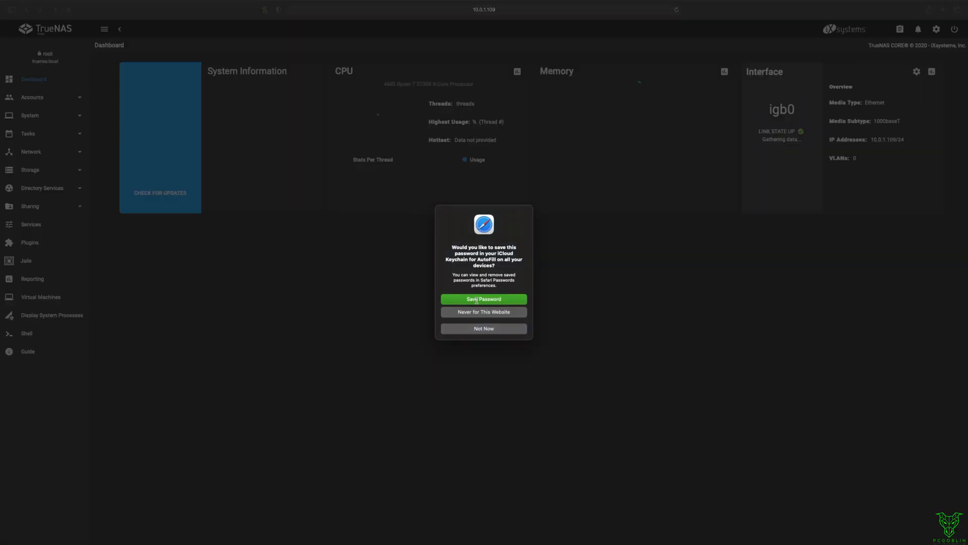
left_click(483, 328)
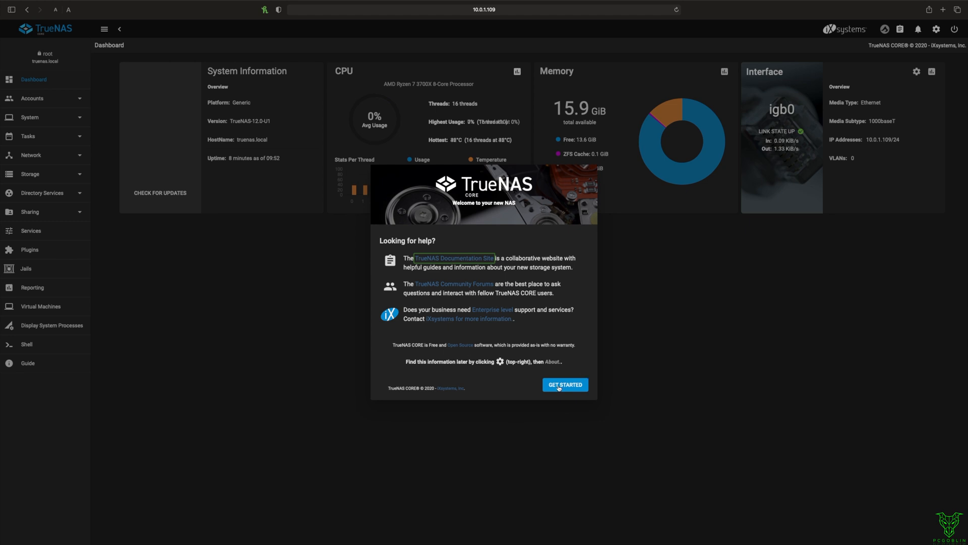
left_click(565, 384)
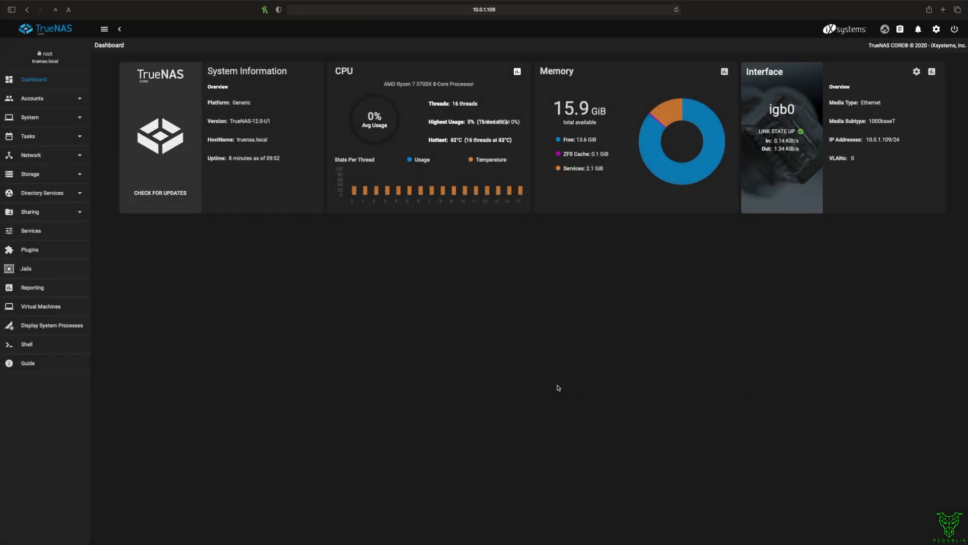
mouse_move(185, 128)
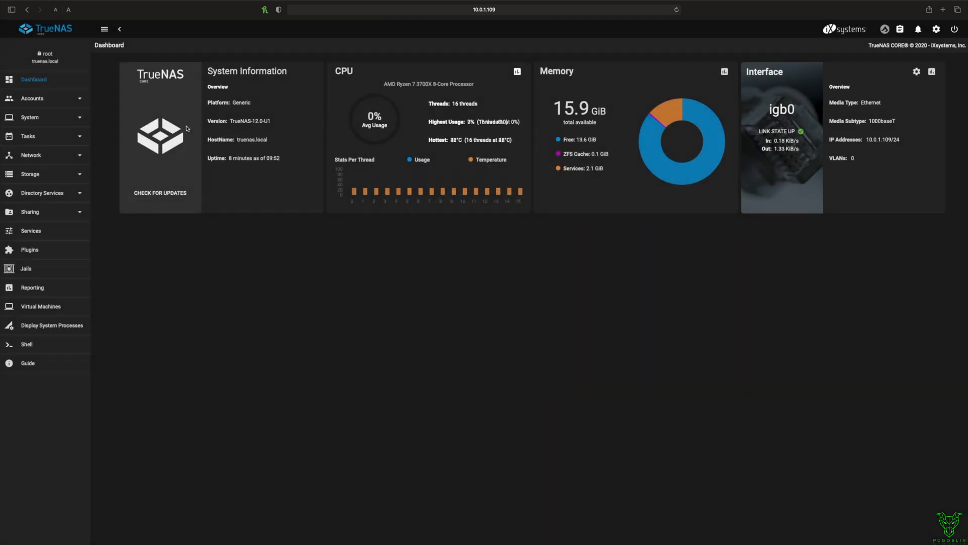
Step: Add a group named admin with Permit Sudo ticked and submit it
left_click(31, 98)
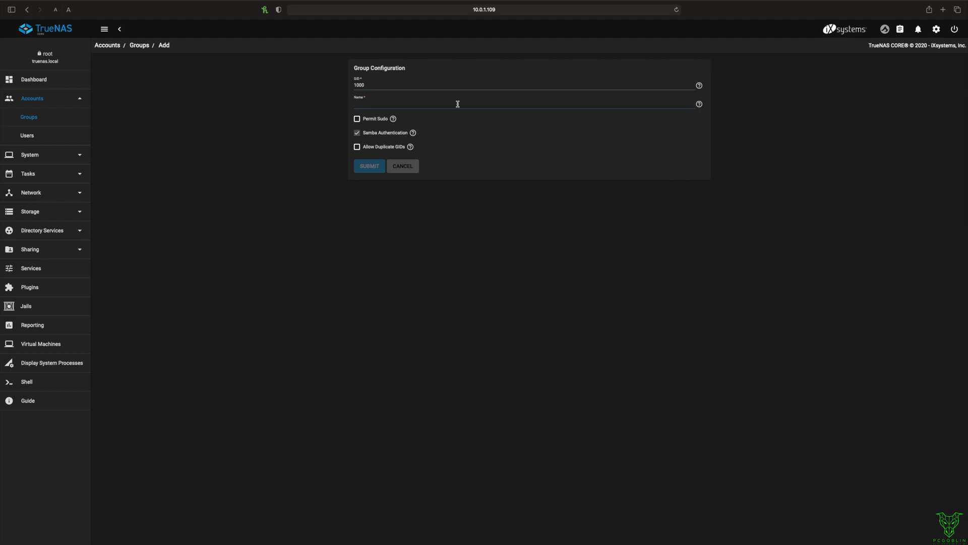
type("admin")
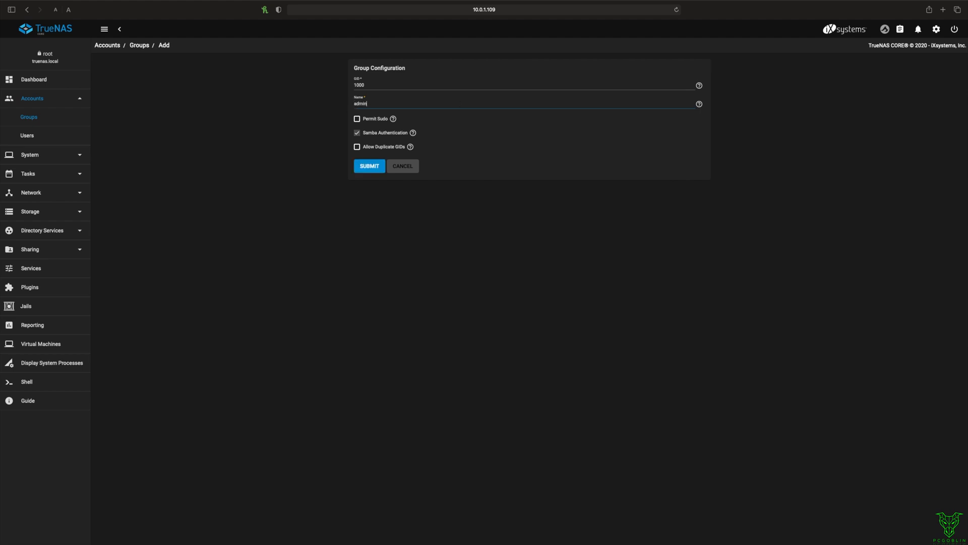
mouse_move(397, 120)
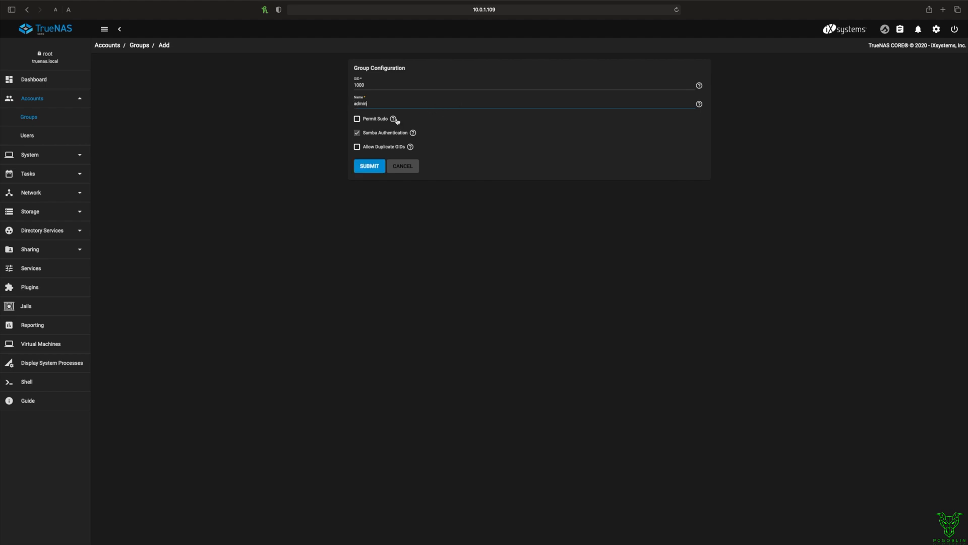
left_click(357, 119)
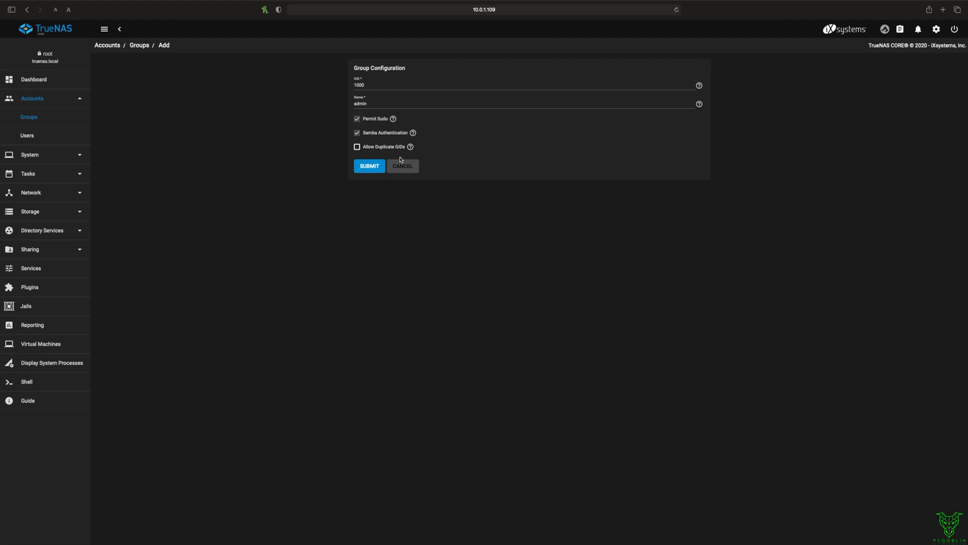
left_click(369, 166)
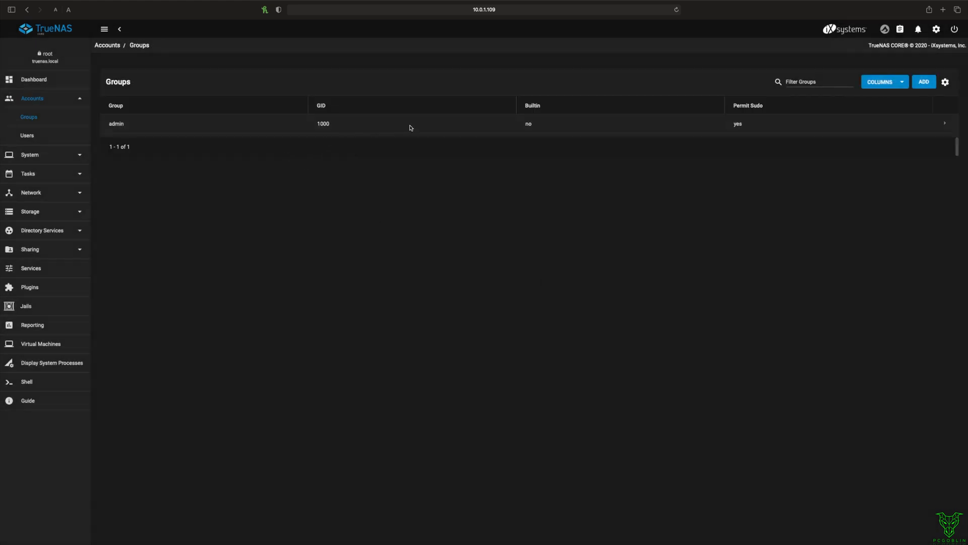
Step: Start a new user account with username curtis and the suggested full name
left_click(27, 136)
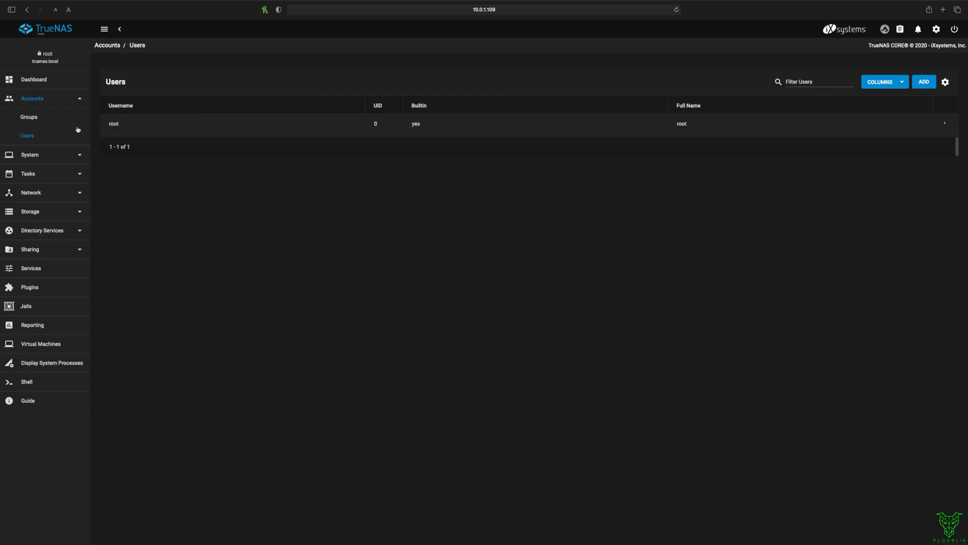
mouse_move(923, 82)
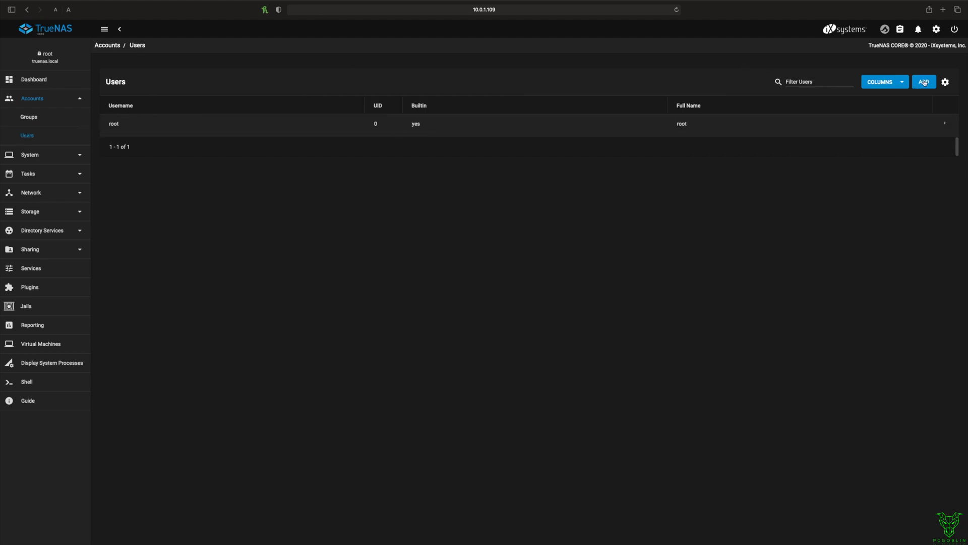
left_click(923, 82)
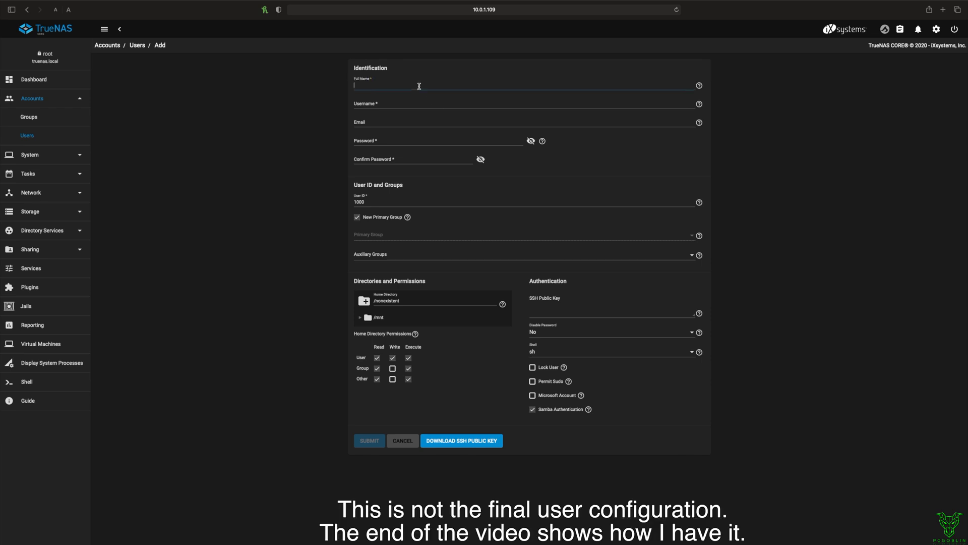
type("Curt")
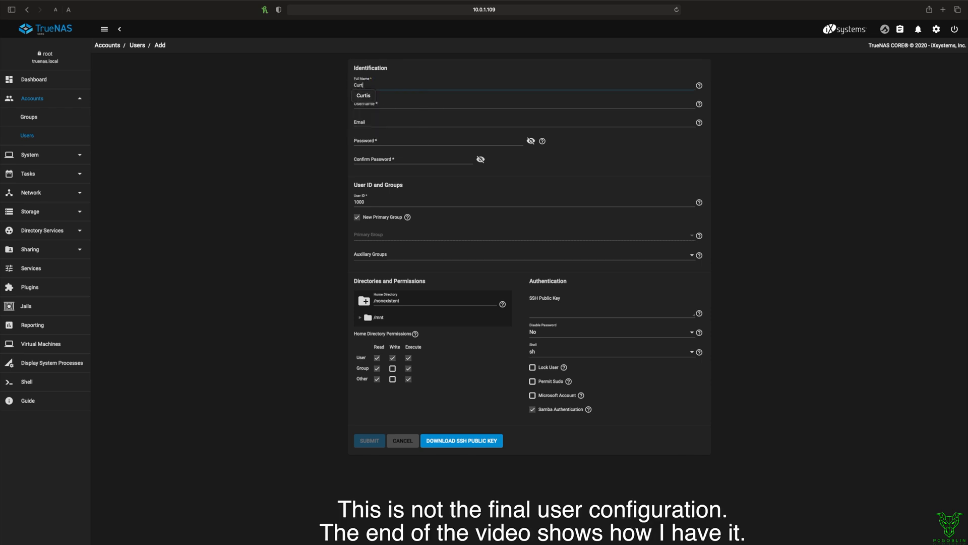
left_click(357, 217)
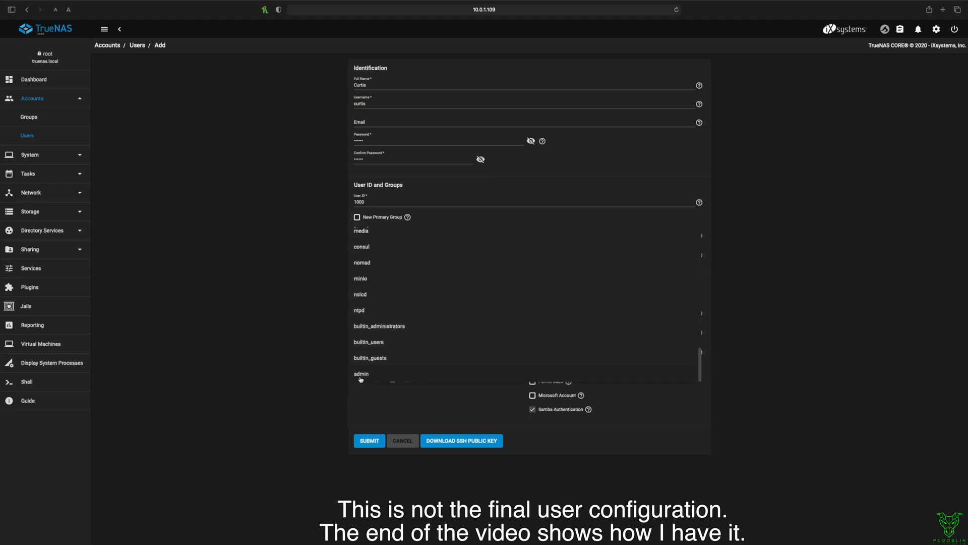
Step: Make admin the user's primary group, permit sudo and submit the account
left_click(361, 373)
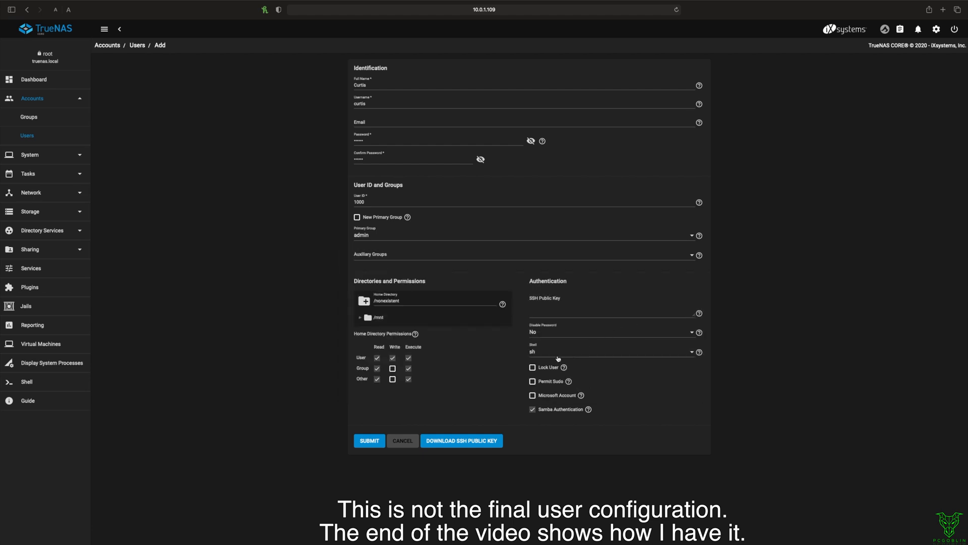
left_click(532, 381)
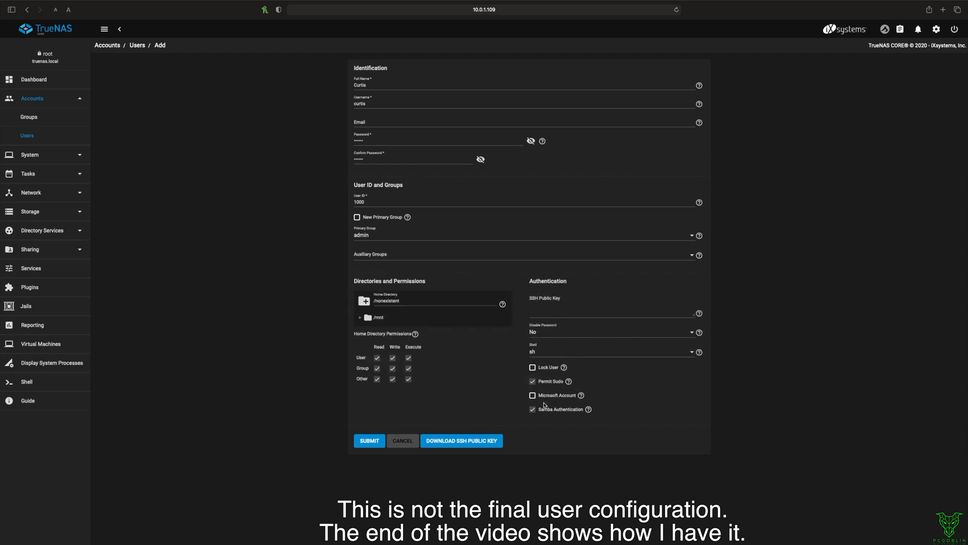
mouse_move(571, 334)
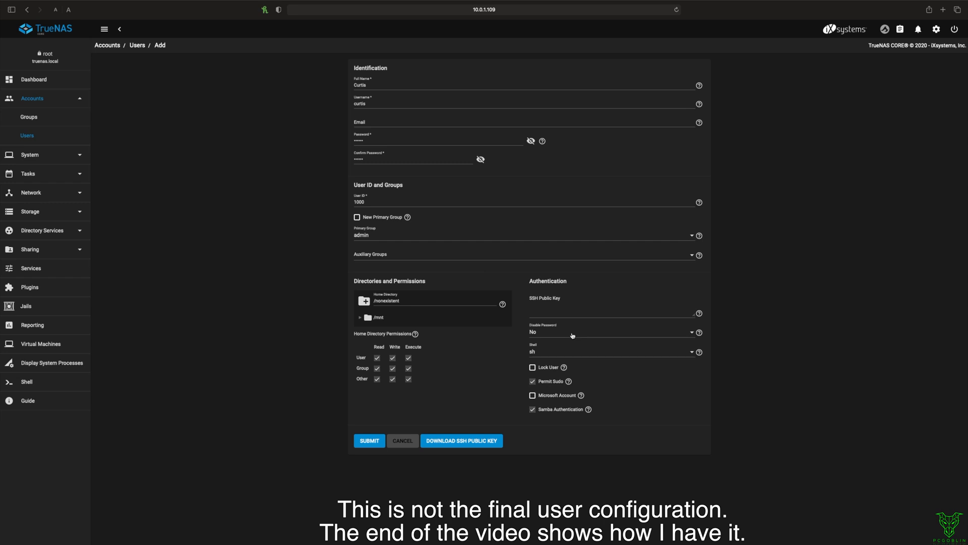
mouse_move(604, 323)
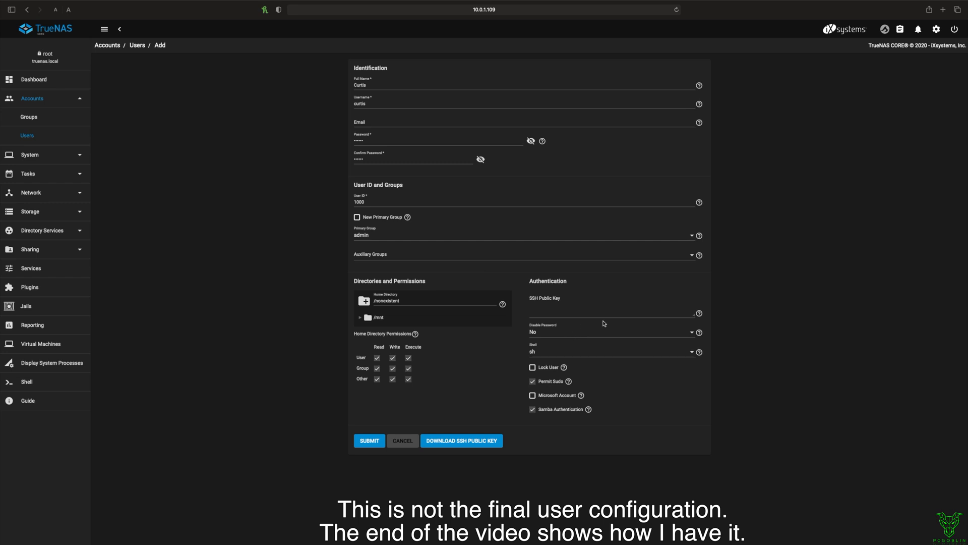
left_click(369, 440)
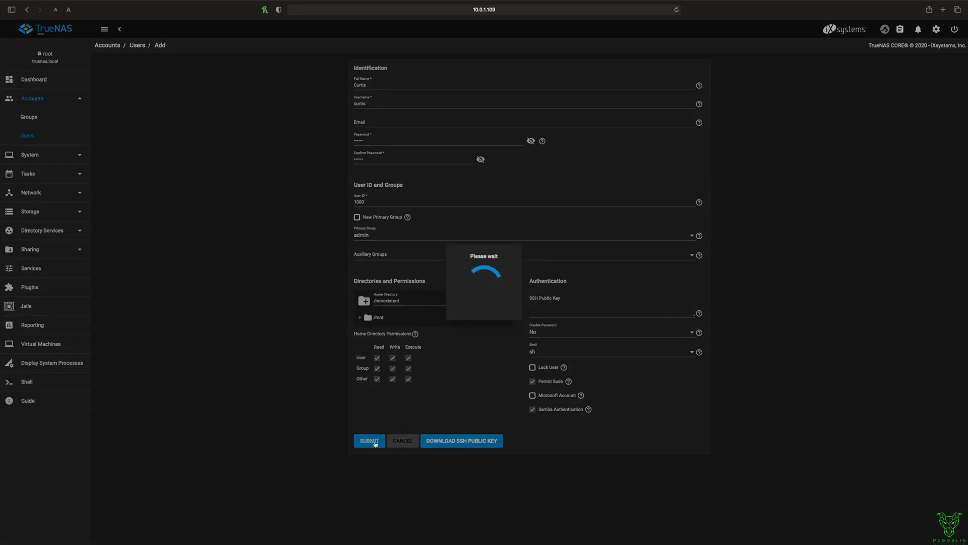
left_click(369, 441)
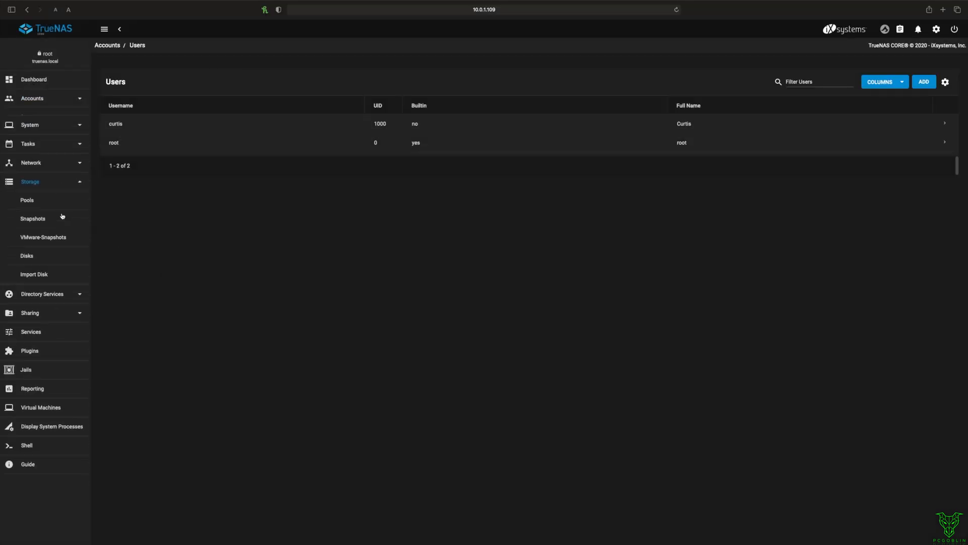
Step: In Pool Manager, move disks da0, da2 and da3 into the RAID-Z data vdev
left_click(26, 200)
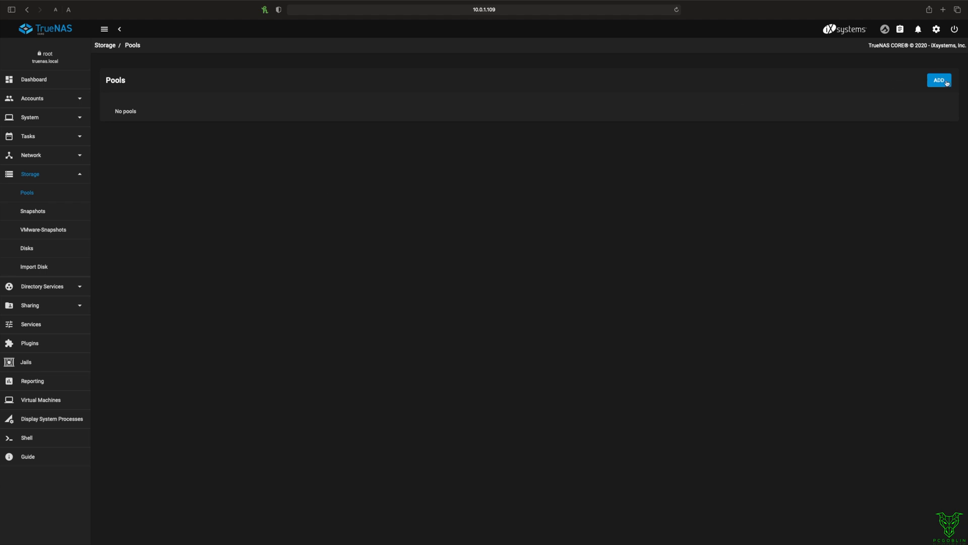
left_click(938, 81)
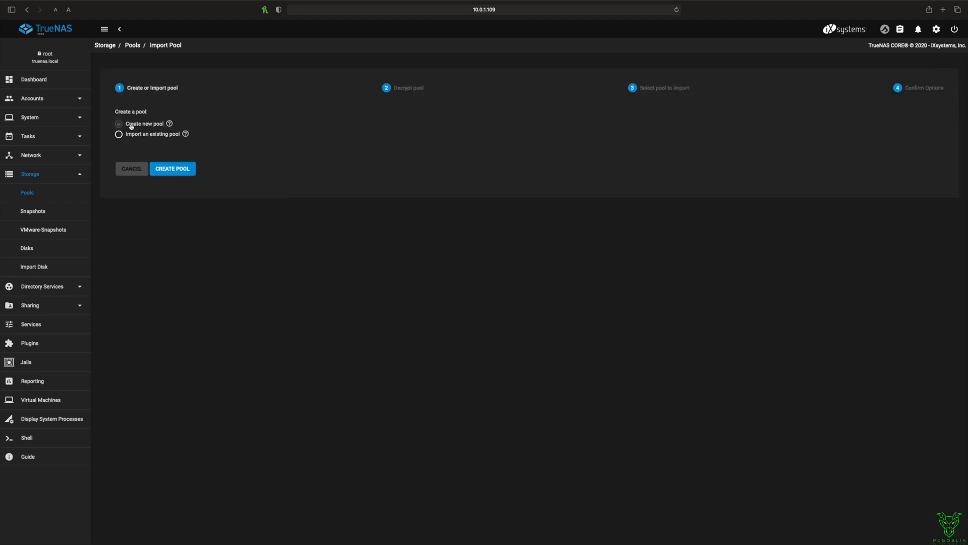
left_click(172, 169)
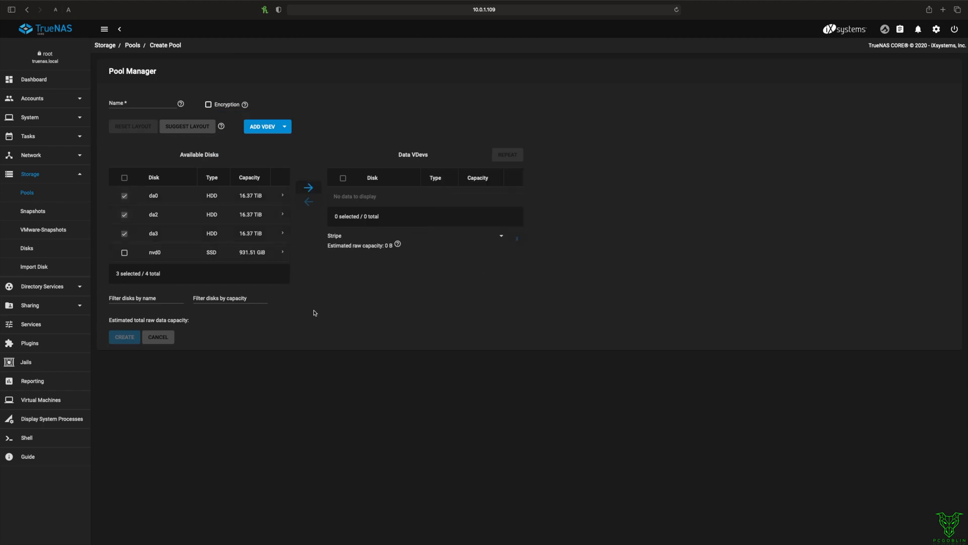
mouse_move(337, 208)
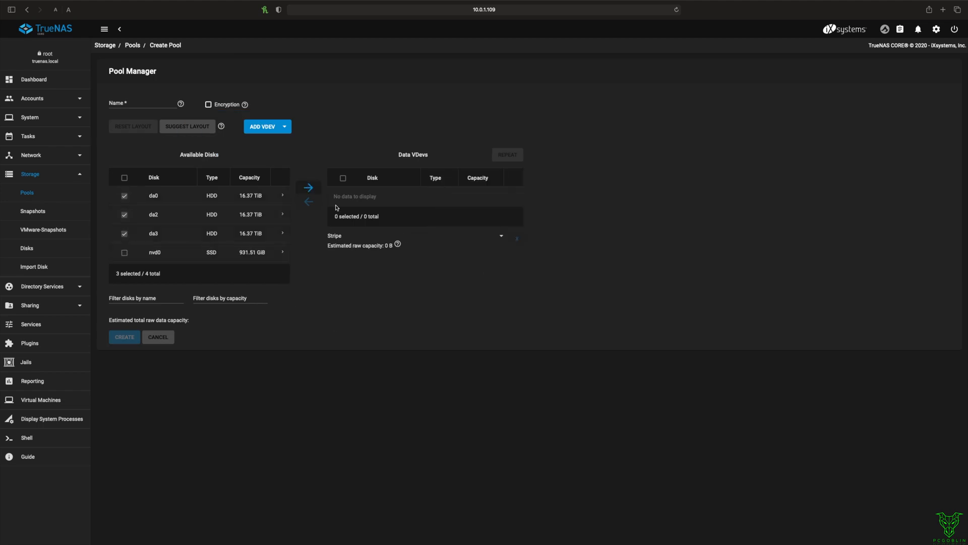
left_click(308, 187)
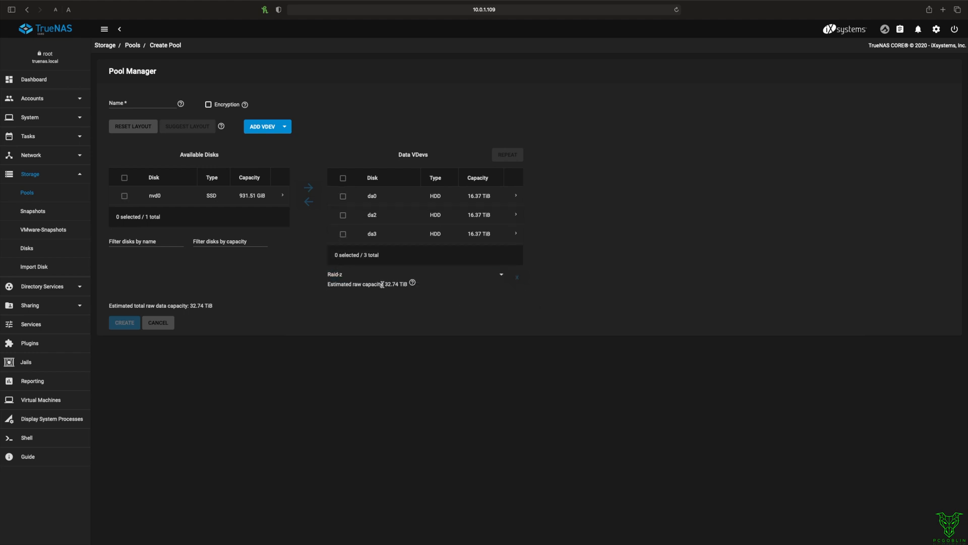
mouse_move(544, 356)
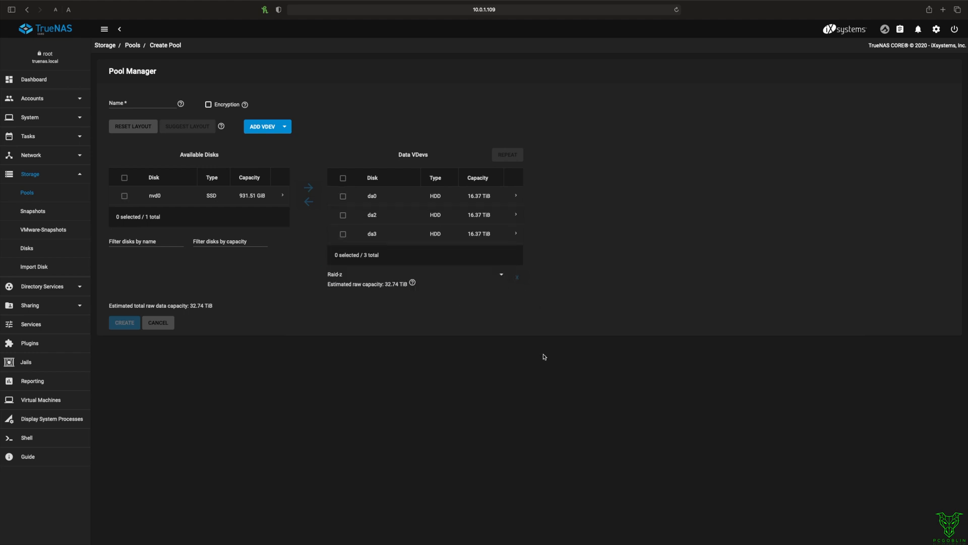
mouse_move(385, 290)
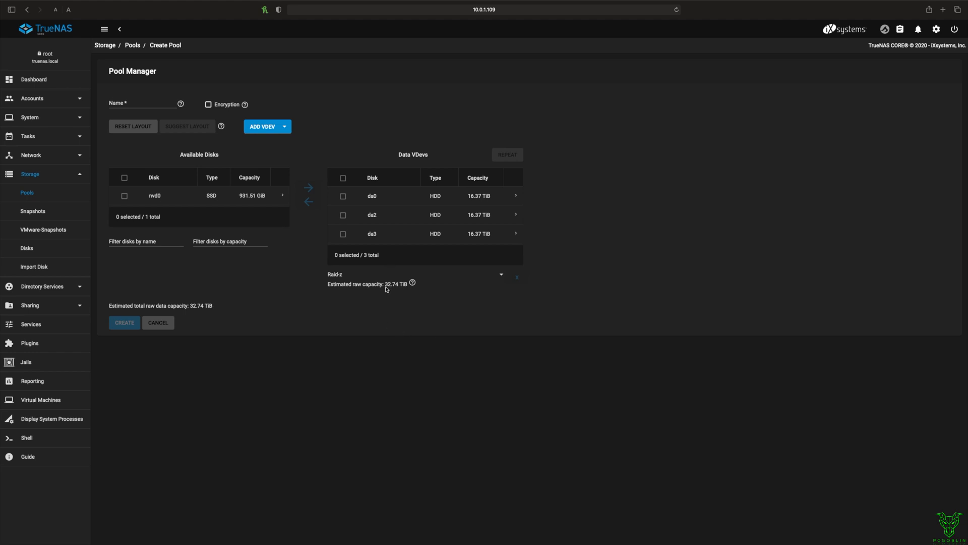
mouse_move(403, 326)
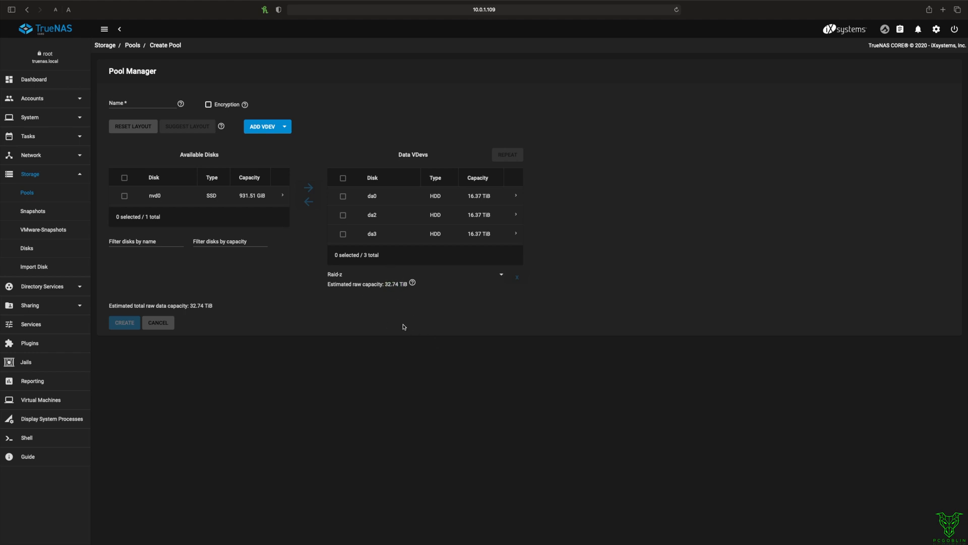
Step: Name the pool Cmoney and create it, confirming the disks will be erased
left_click(149, 103)
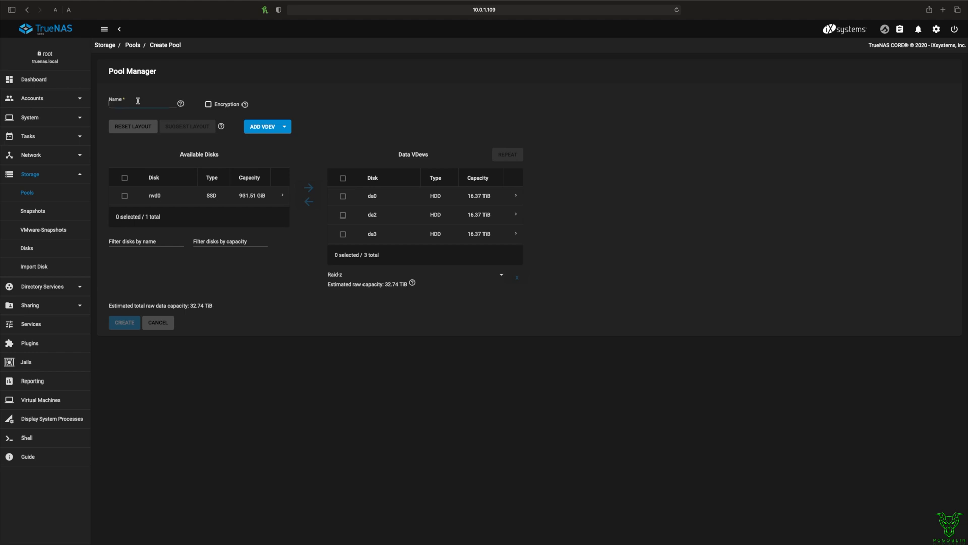
type("Cmd")
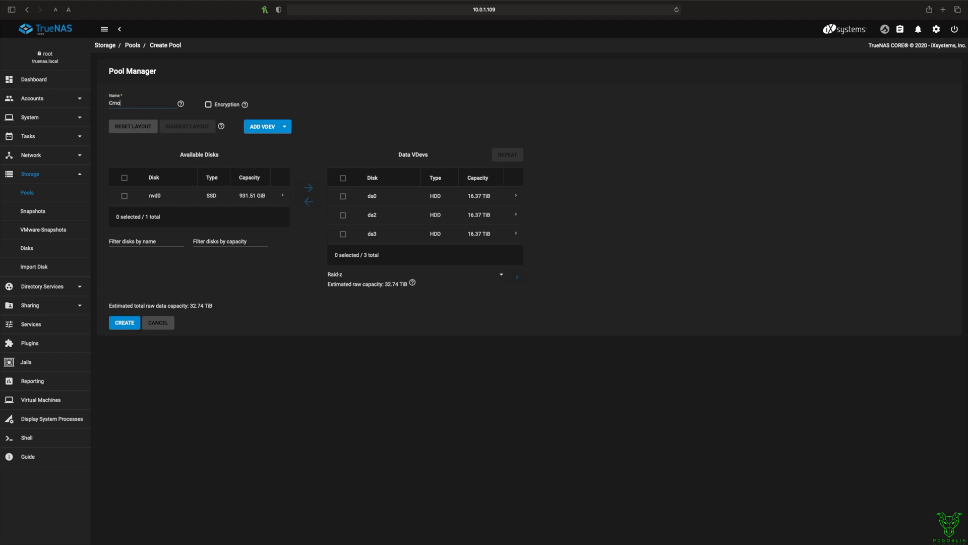
type("ney")
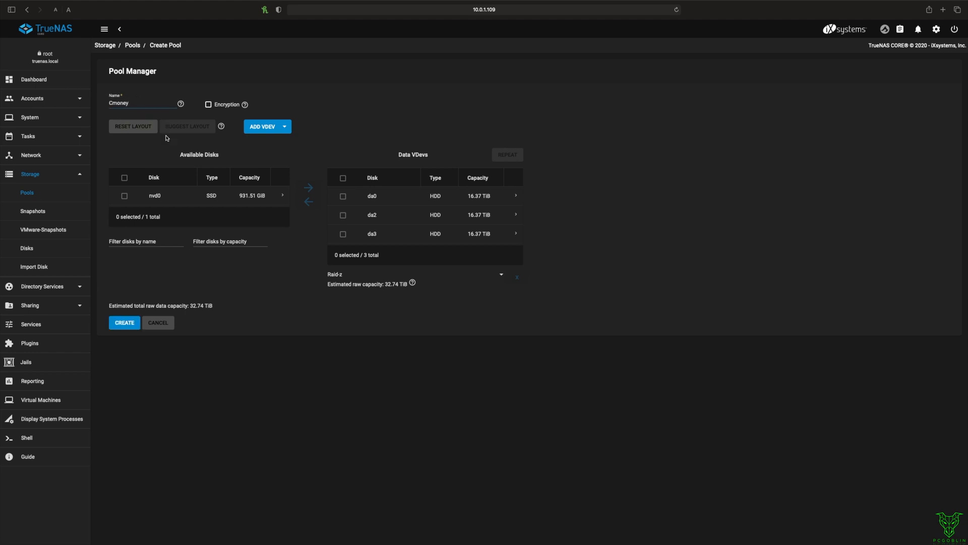
left_click(124, 323)
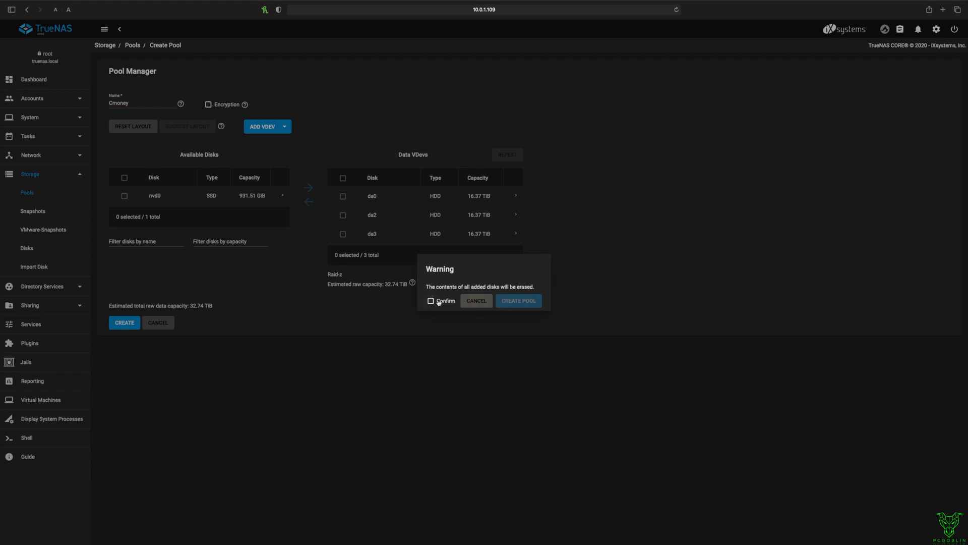
left_click(476, 301)
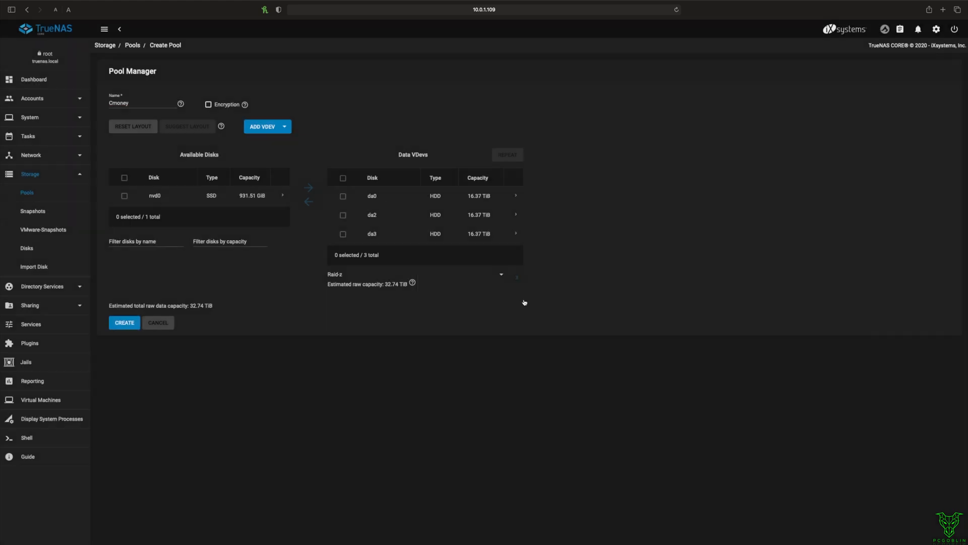
left_click(123, 323)
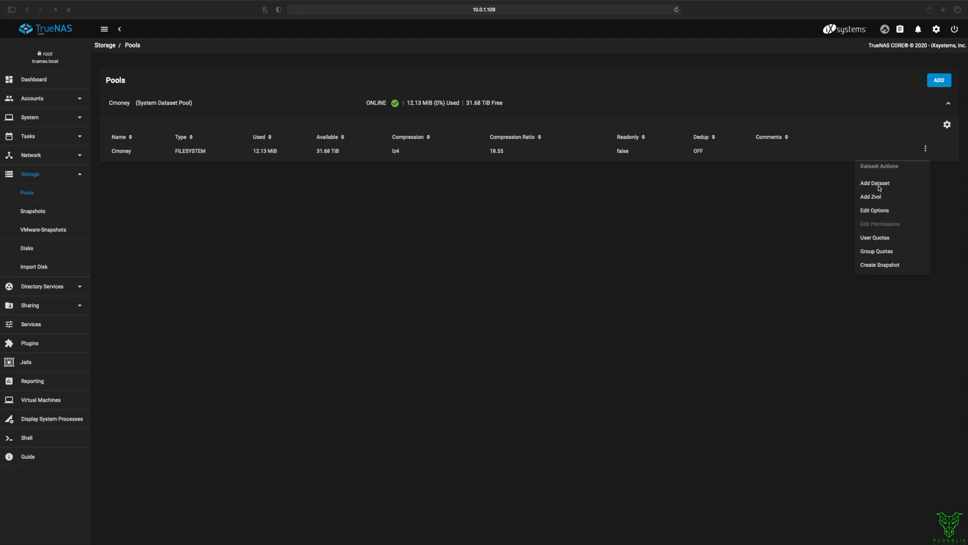
Step: Start a new dataset named Data in the Cmoney pool, keeping sync inherited
left_click(873, 183)
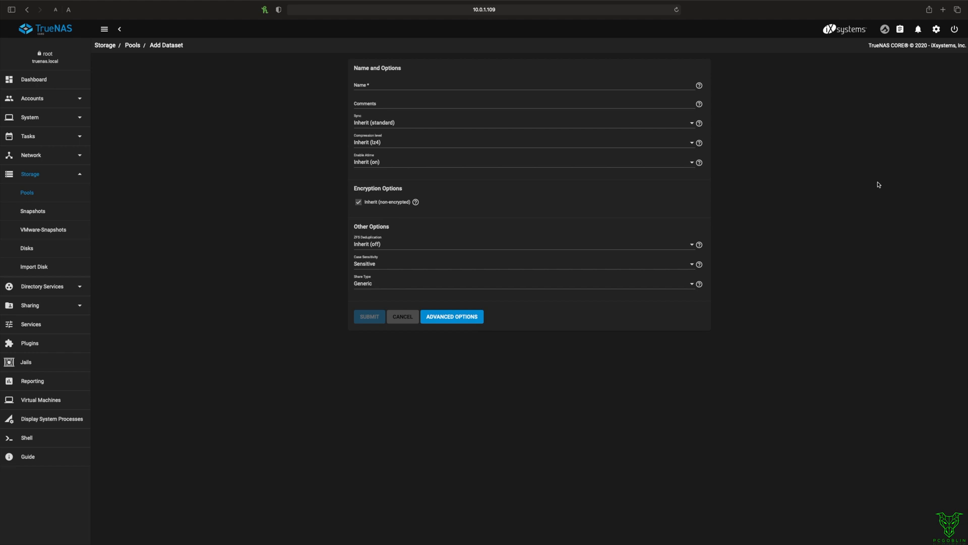
type("Data")
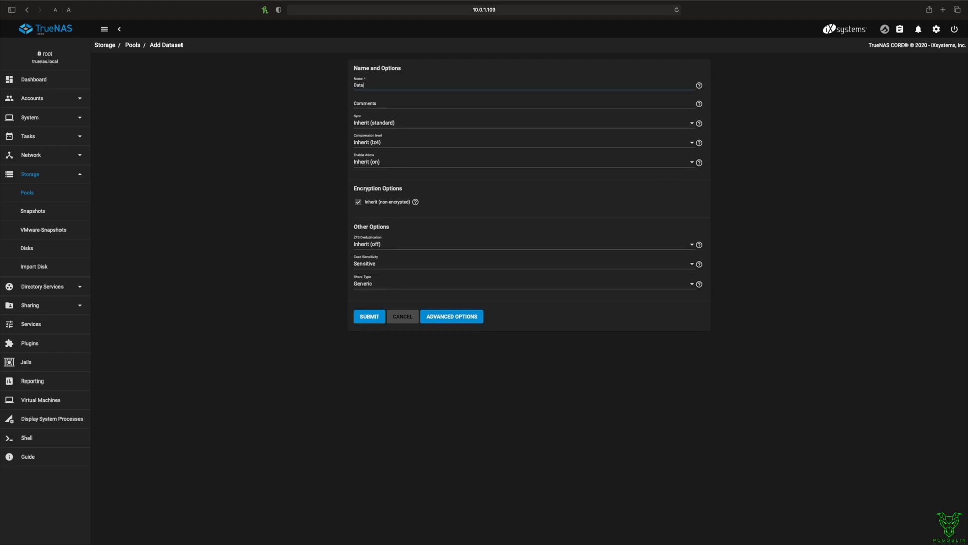
left_click(525, 122)
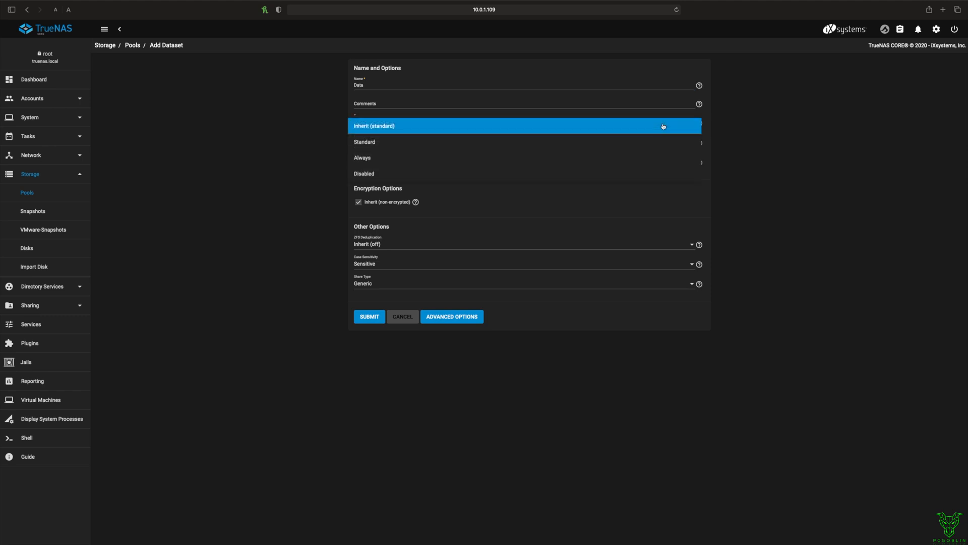
left_click(373, 125)
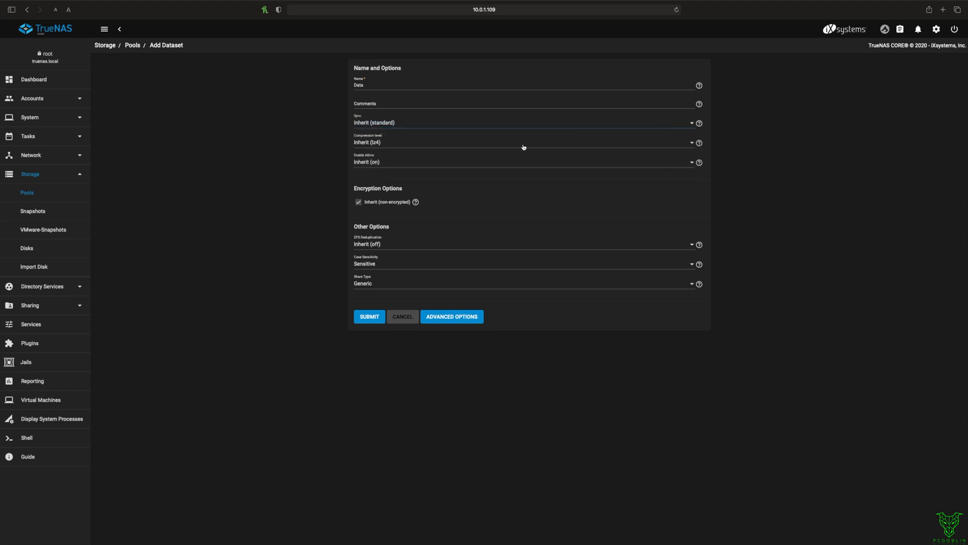
mouse_move(440, 168)
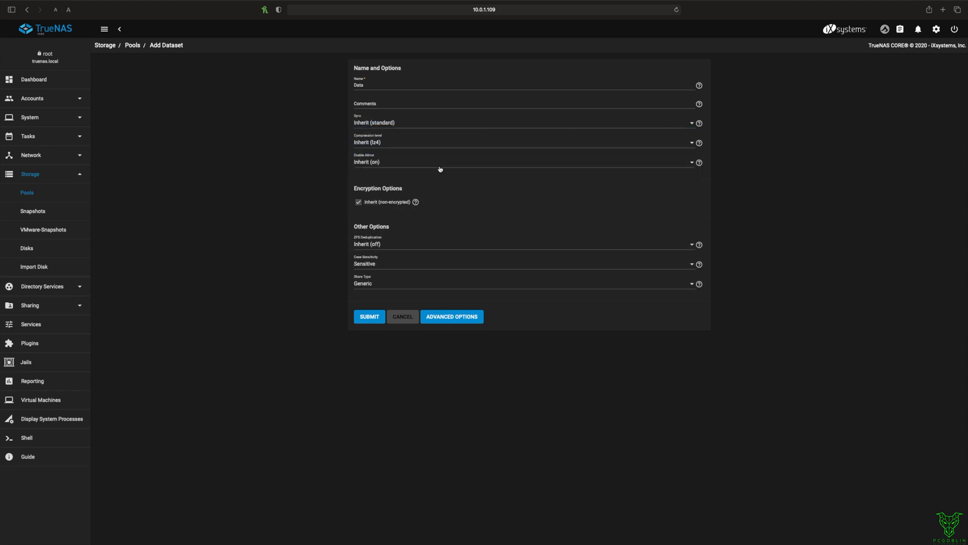
mouse_move(428, 130)
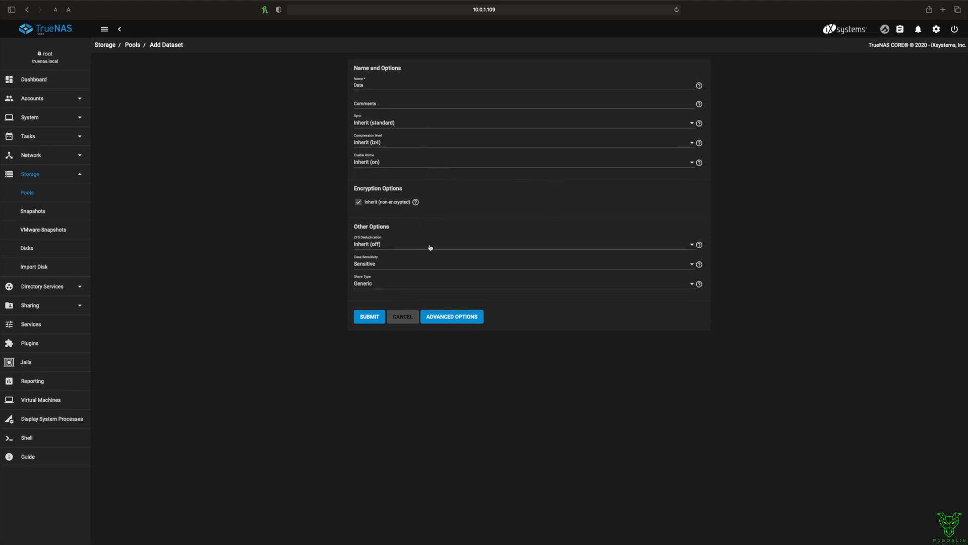
Step: Review the advanced dataset options and submit the Data dataset
left_click(451, 316)
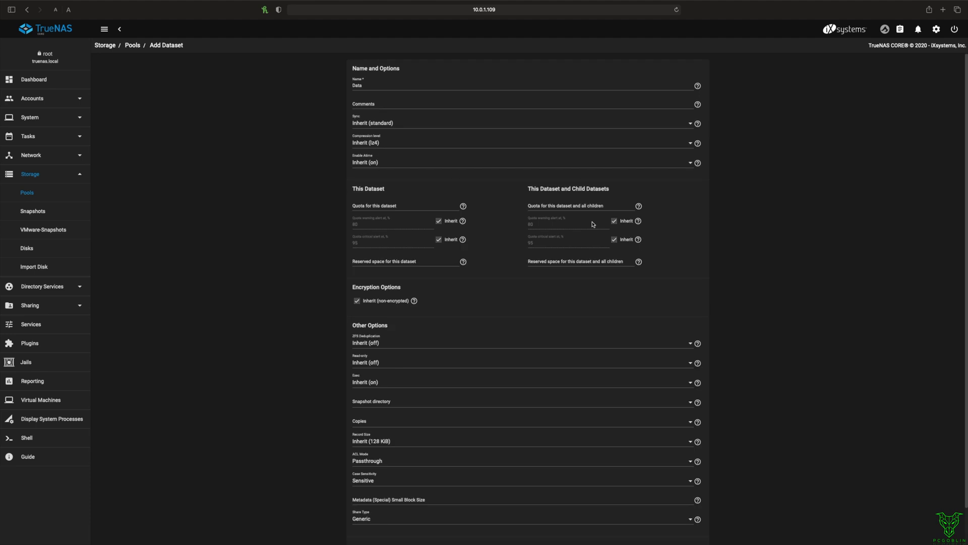
scroll("down", 3)
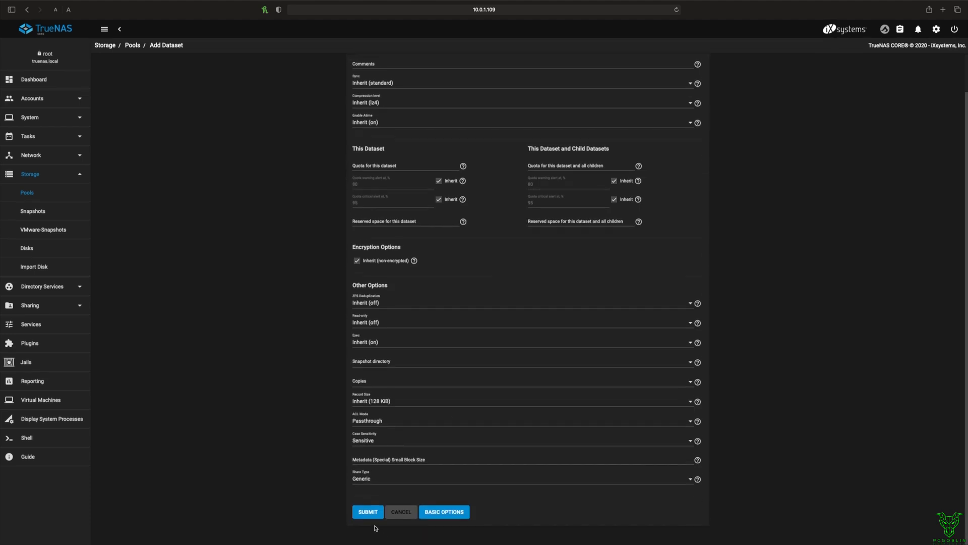
left_click(367, 511)
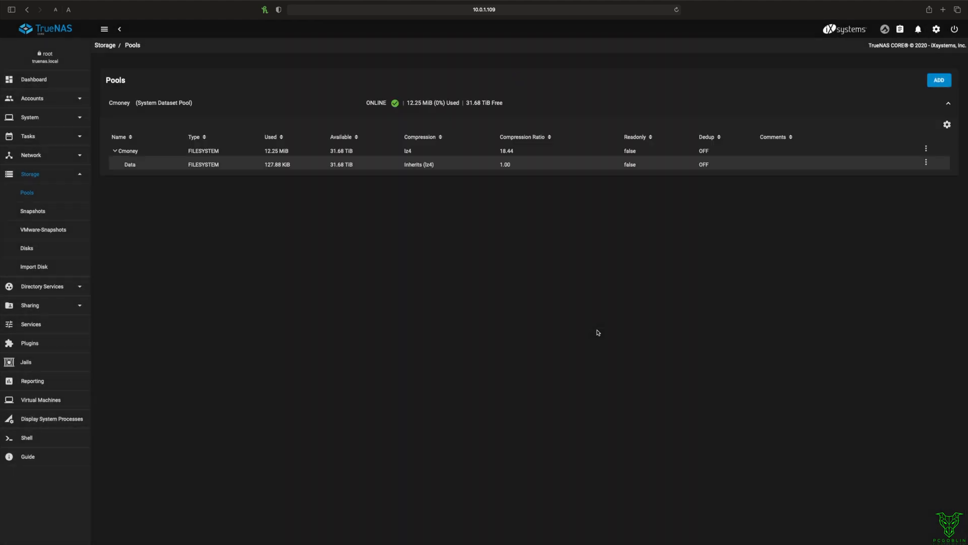
Step: Inspect the Data dataset and Cmoney pool rows in the Pools table
left_click(475, 163)
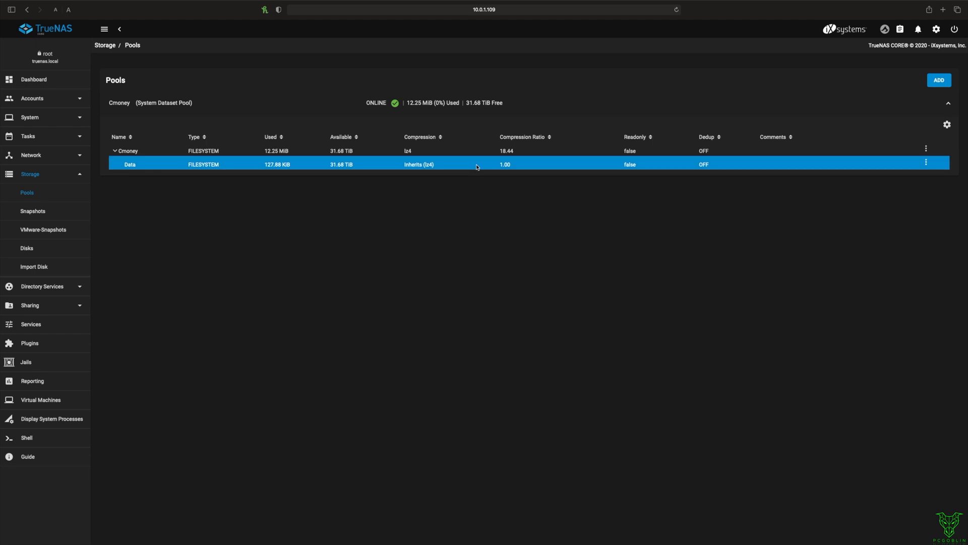
mouse_move(367, 166)
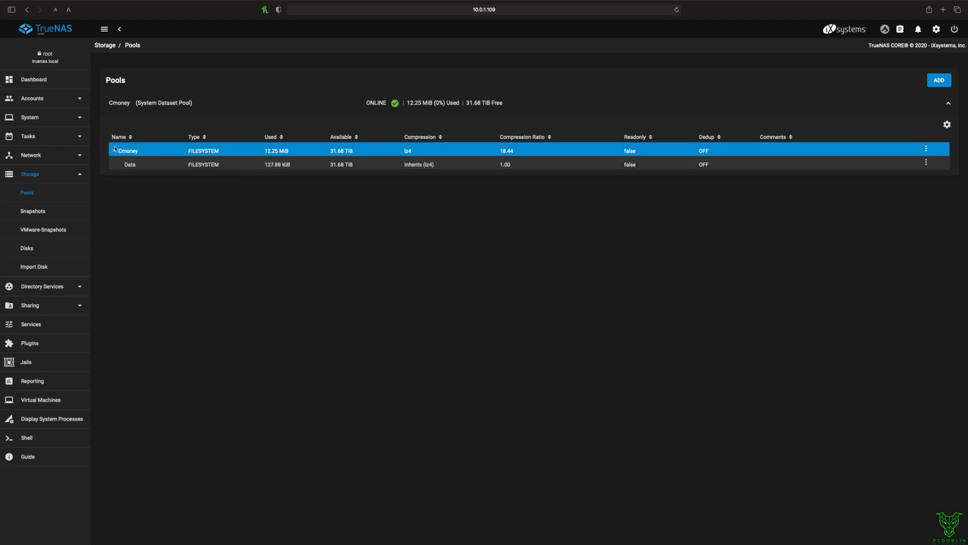
left_click(130, 163)
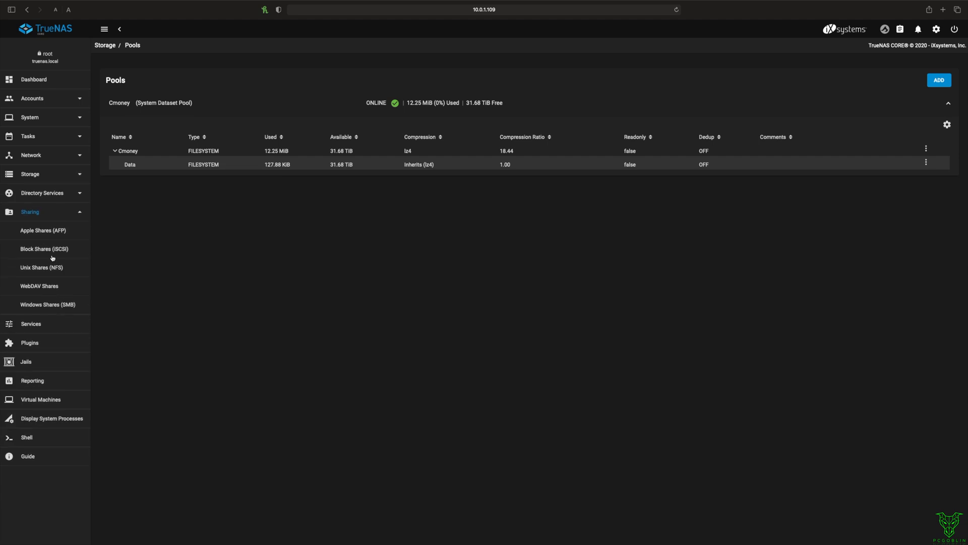
Step: Begin a new SMB share with path /mnt/Cmoney/Data, named Data
left_click(47, 304)
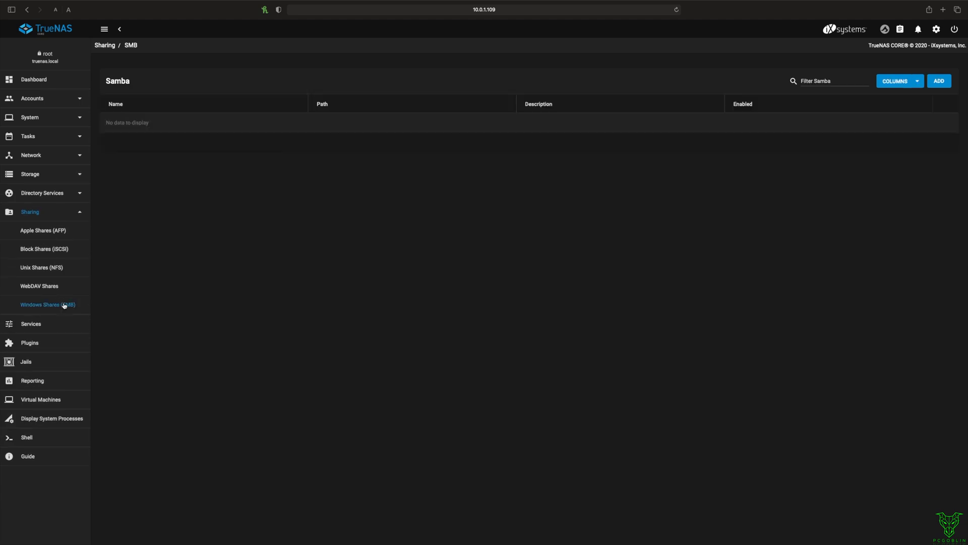
left_click(939, 81)
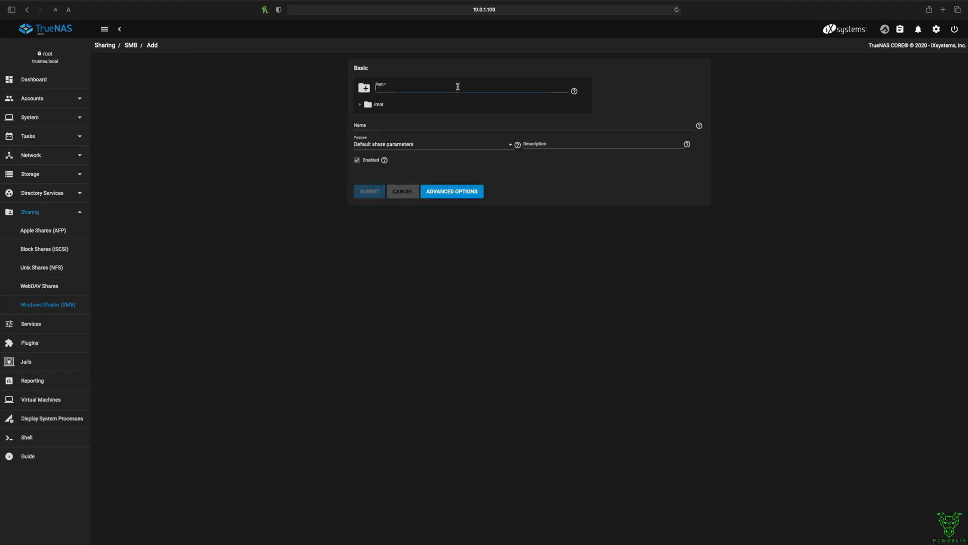
left_click(359, 103)
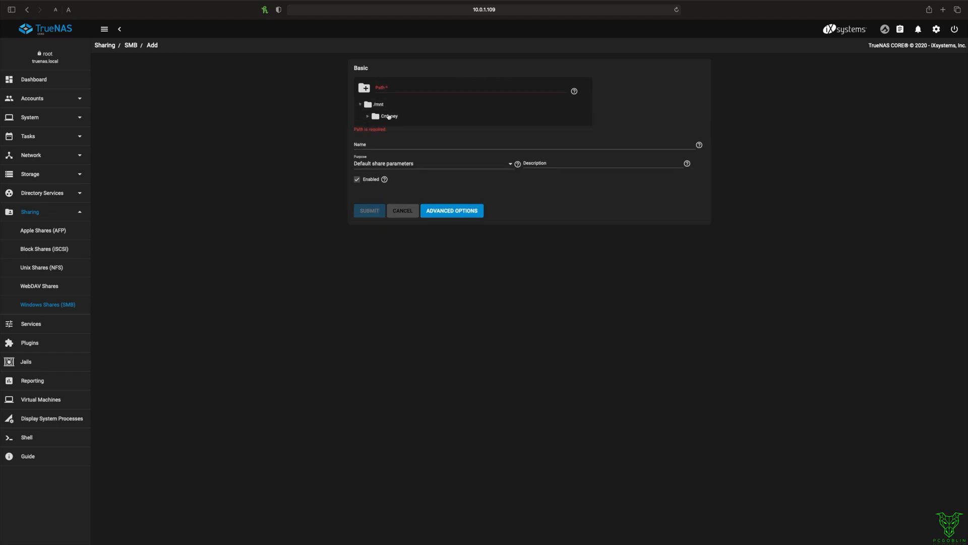
left_click(393, 127)
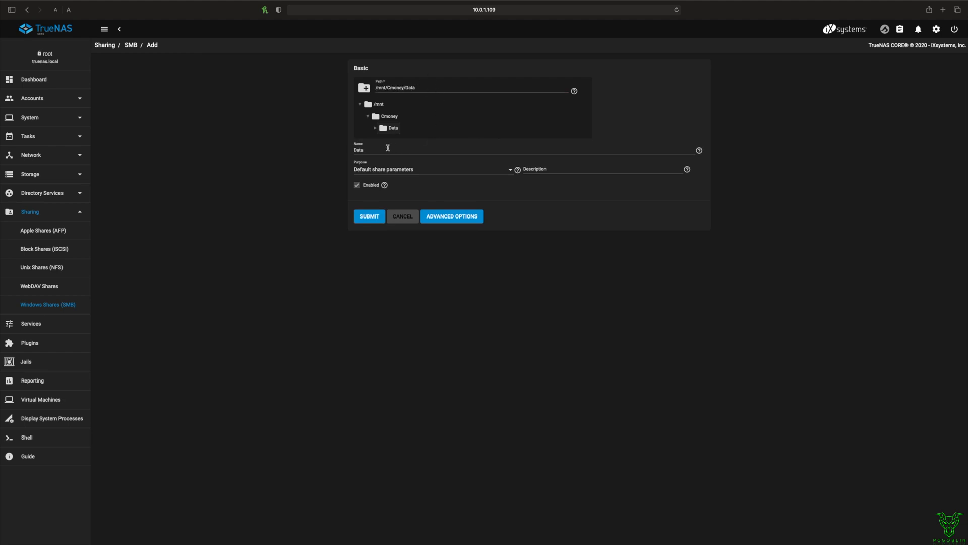
left_click(451, 216)
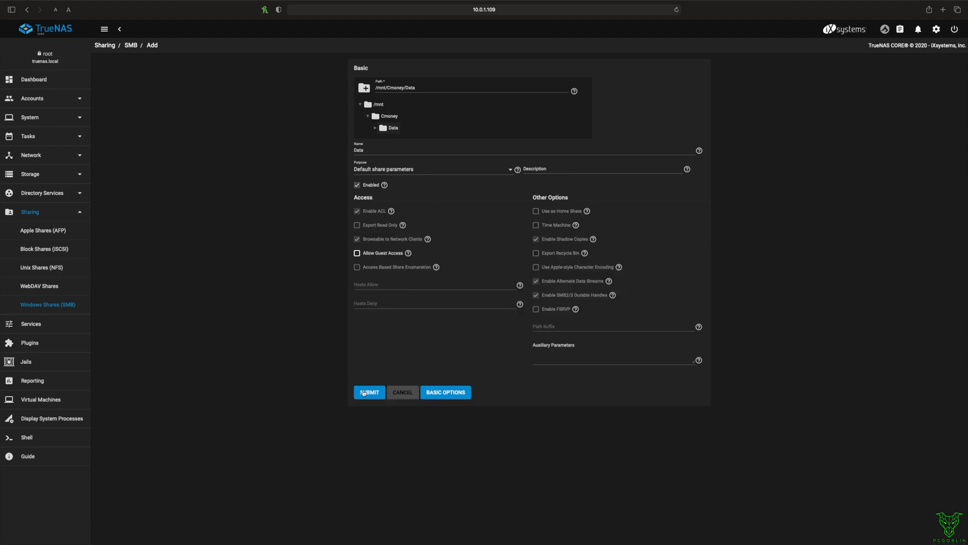
Step: Submit the Data share and enable the SMB service automatically
left_click(369, 391)
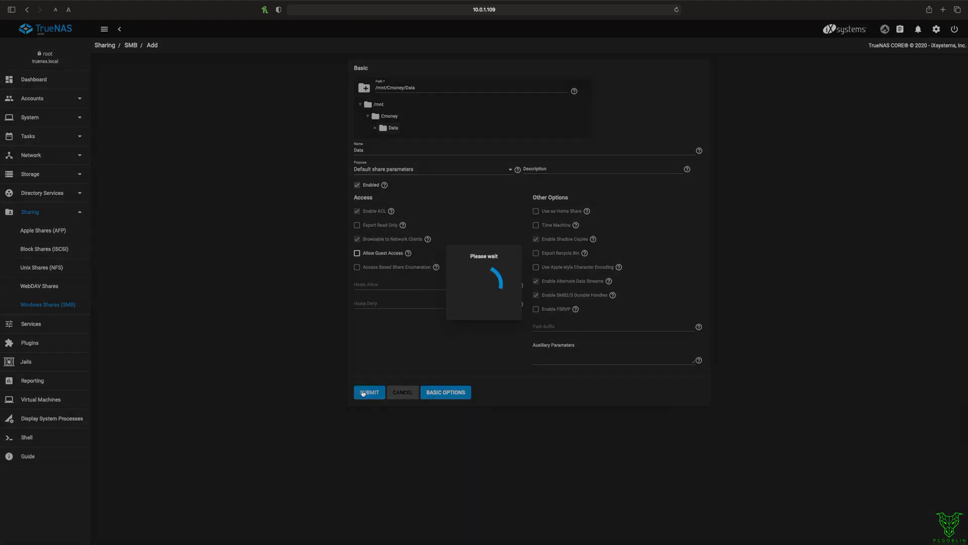
left_click(369, 393)
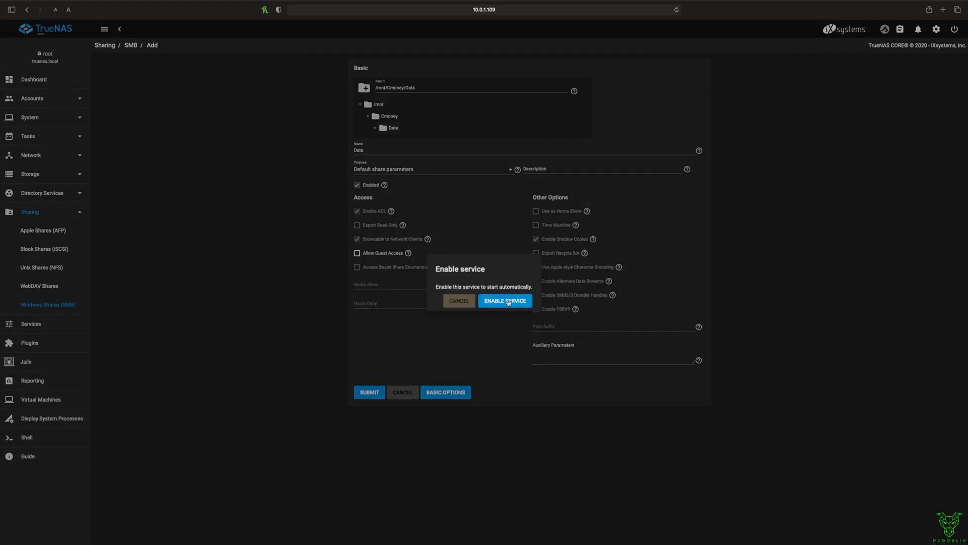
left_click(504, 301)
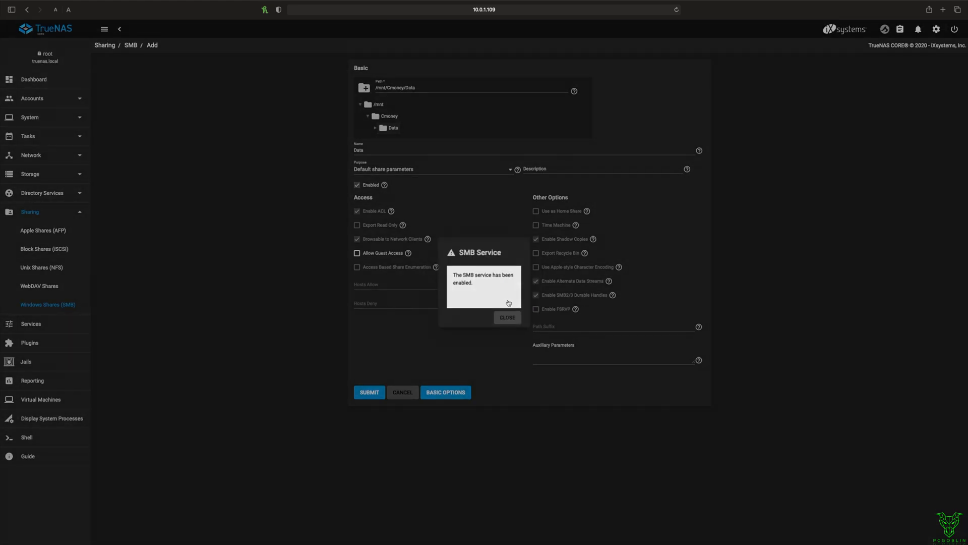
left_click(506, 317)
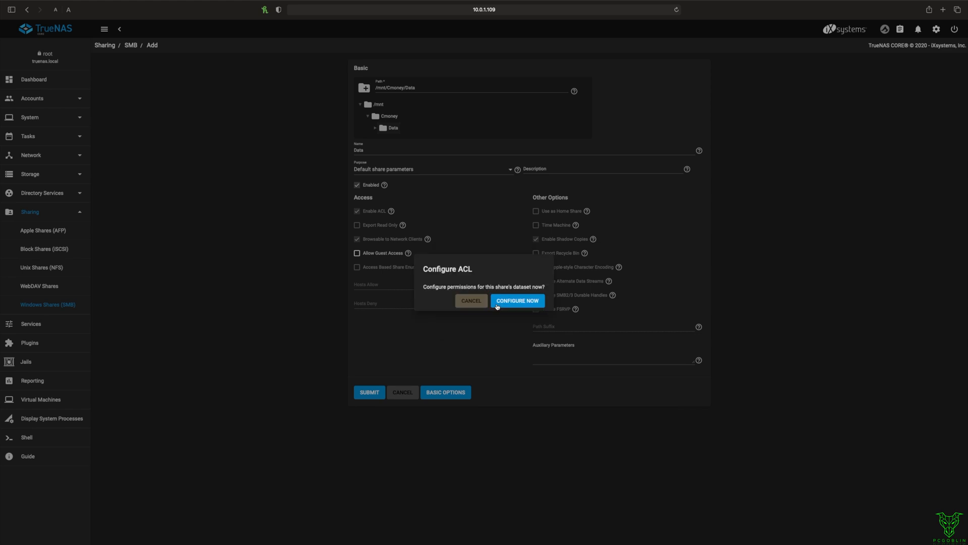
Step: Configure the Data dataset's permissions with a custom ACL rather than a default preset
left_click(517, 301)
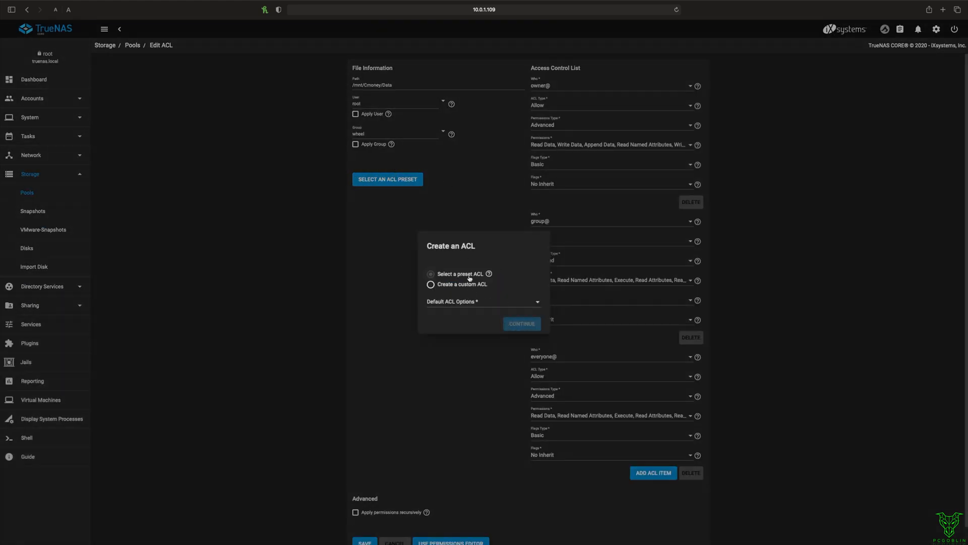
left_click(483, 302)
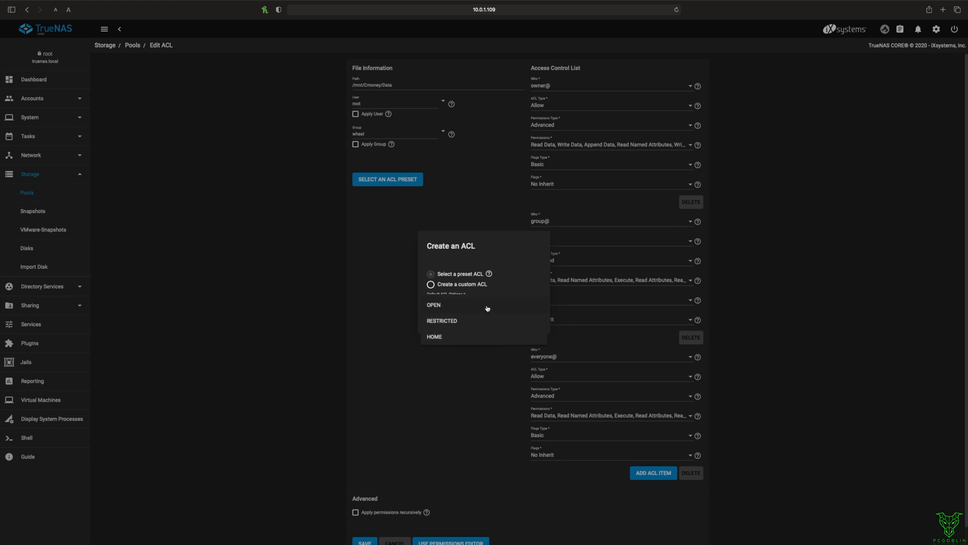
left_click(431, 295)
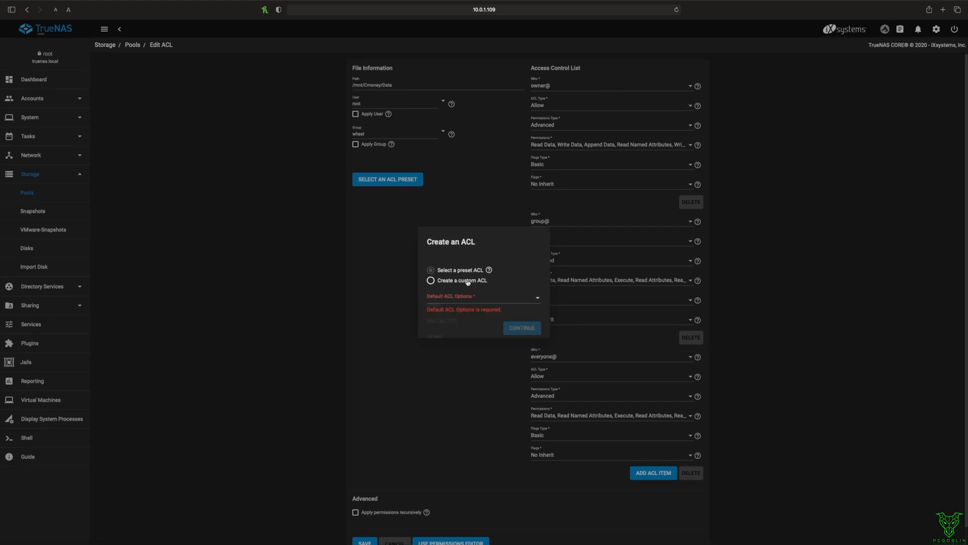
left_click(431, 294)
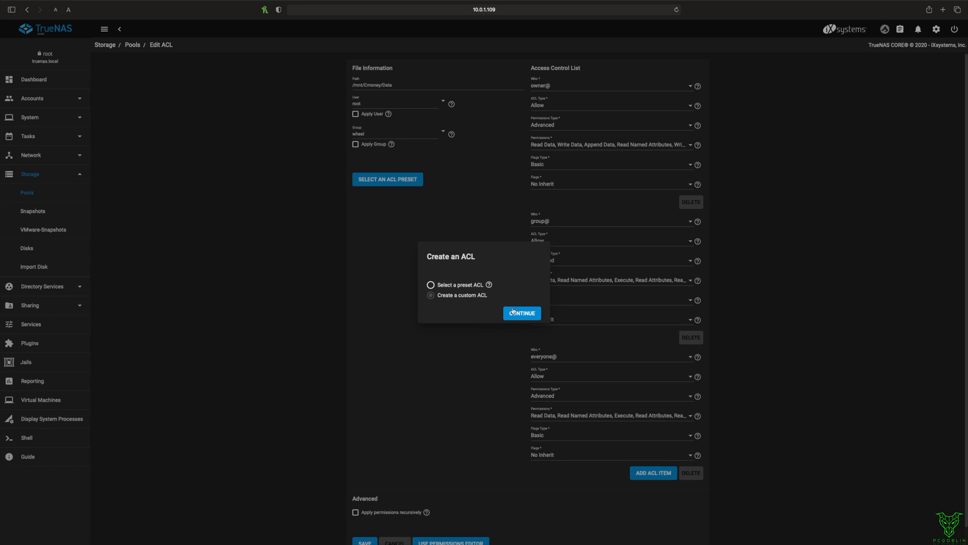
left_click(521, 312)
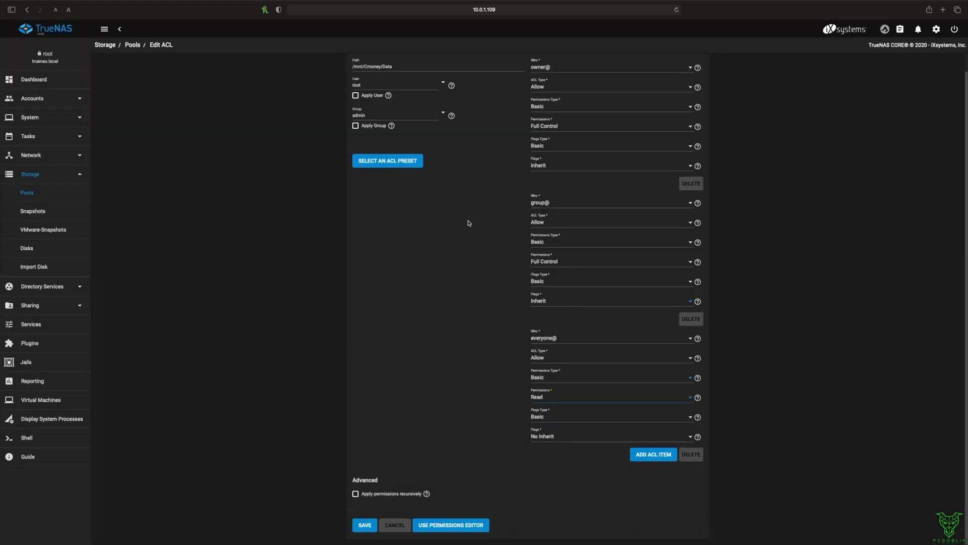
mouse_move(494, 350)
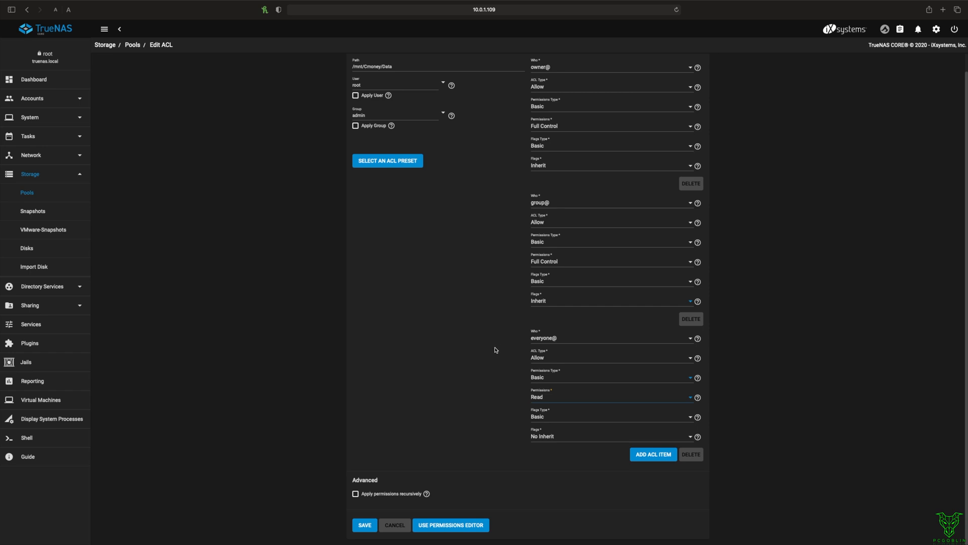
mouse_move(458, 464)
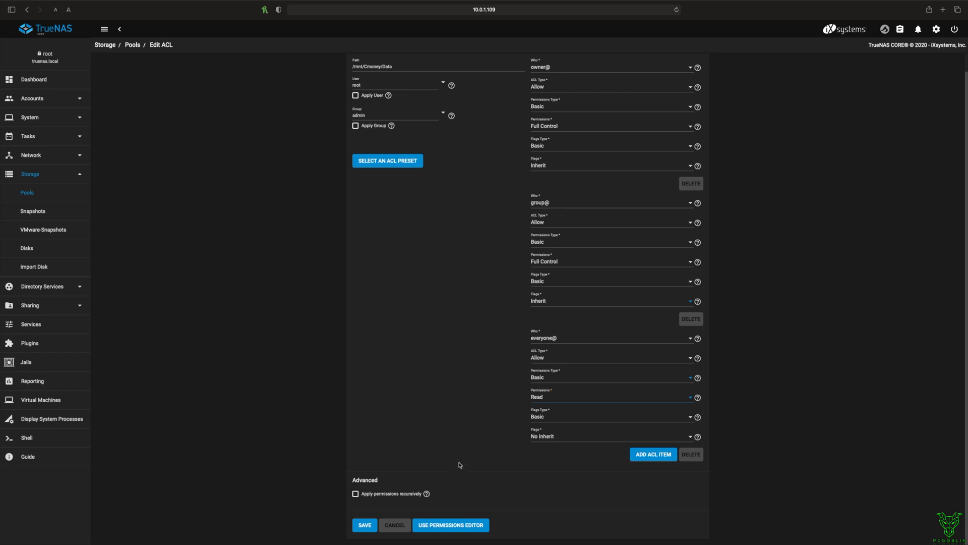
Step: Apply the admin-group permissions recursively and save the ACL
left_click(356, 493)
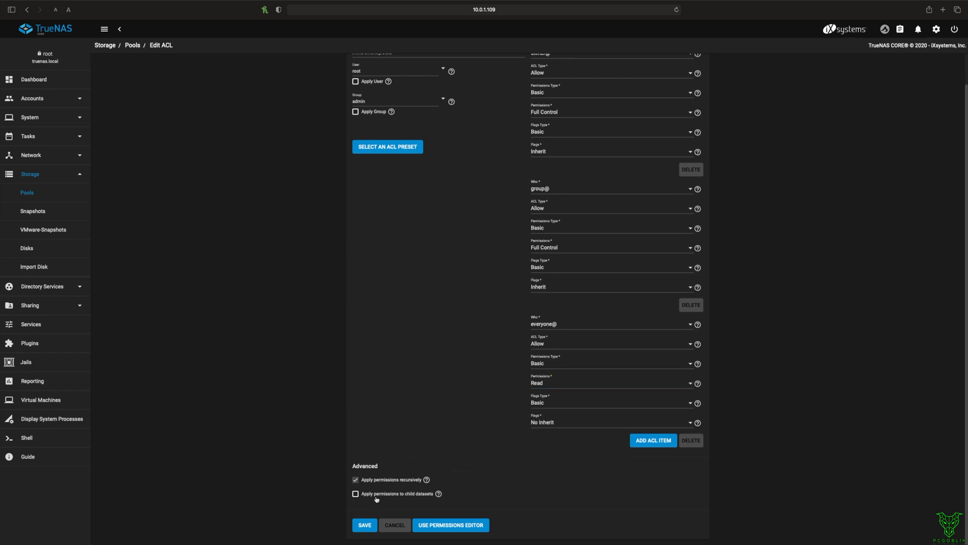
left_click(364, 525)
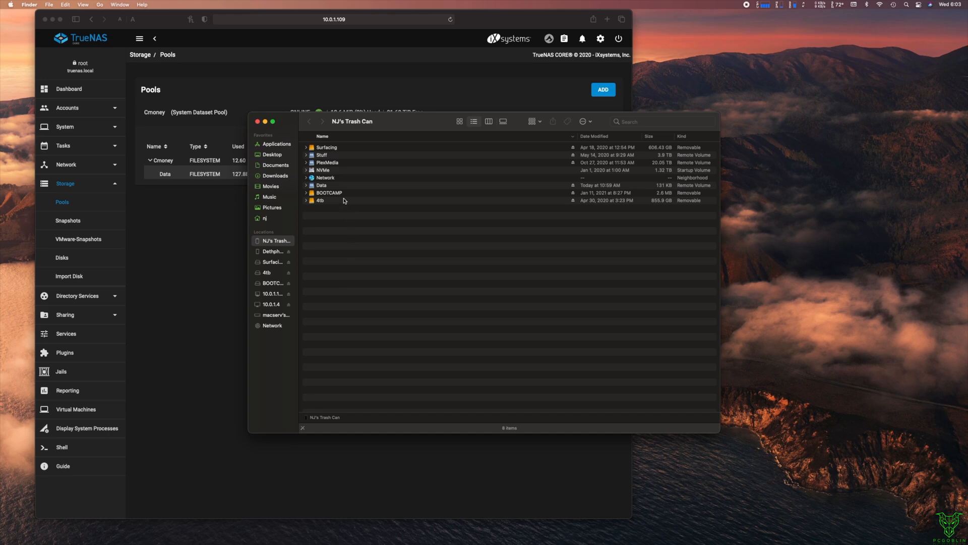
mouse_move(412, 285)
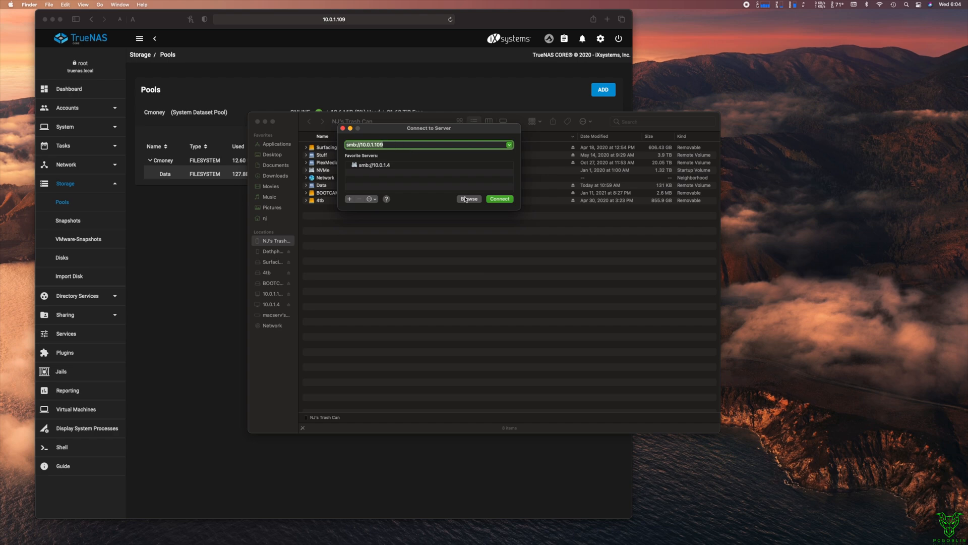
Step: Connect to smb://10.0.1.109 and select the Data share
left_click(499, 199)
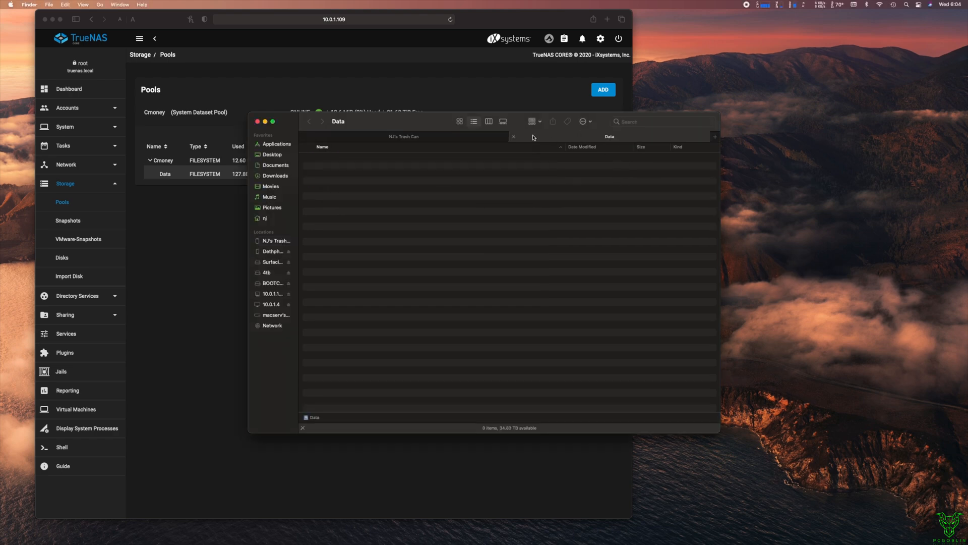
left_click(513, 137)
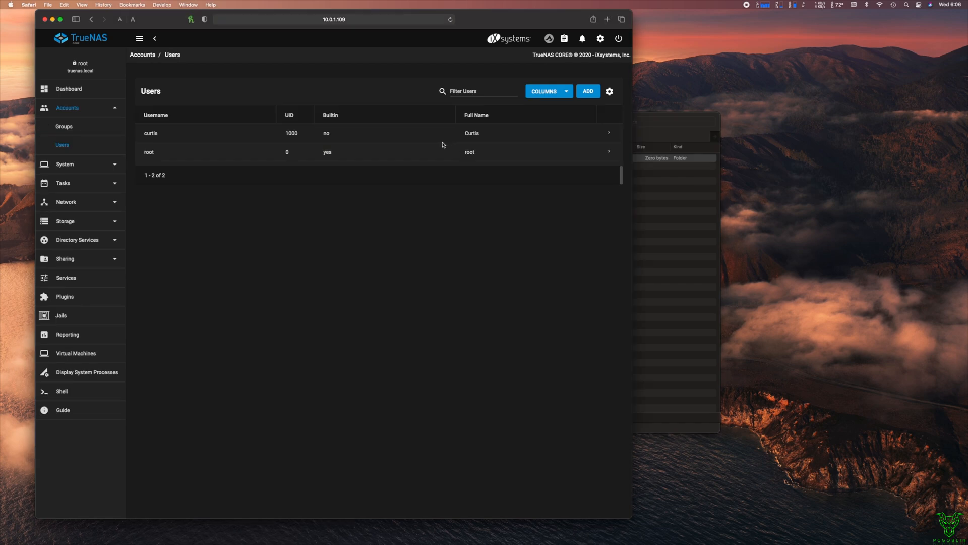
mouse_move(608, 136)
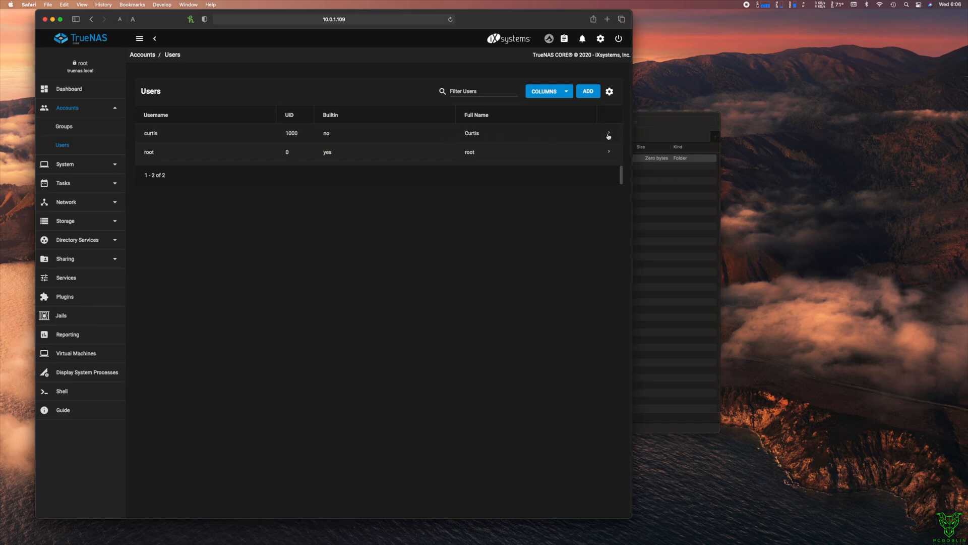
Step: Edit user curtis to use admin as primary and auxiliary group, then save
left_click(608, 135)
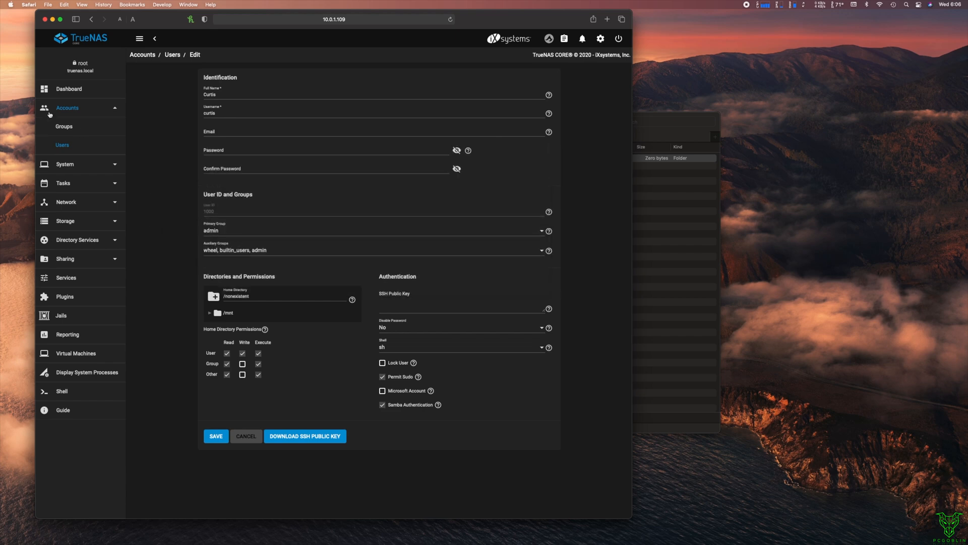
mouse_move(284, 246)
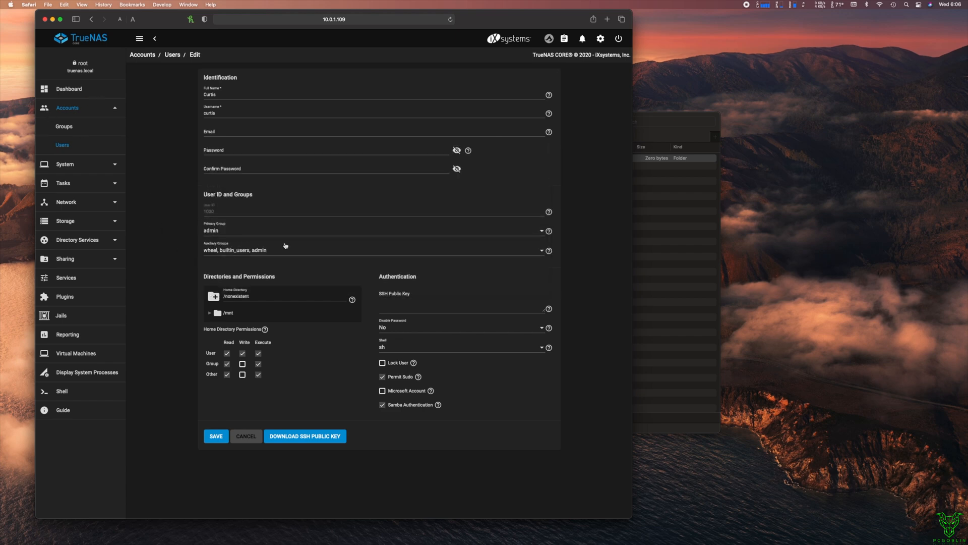
mouse_move(229, 256)
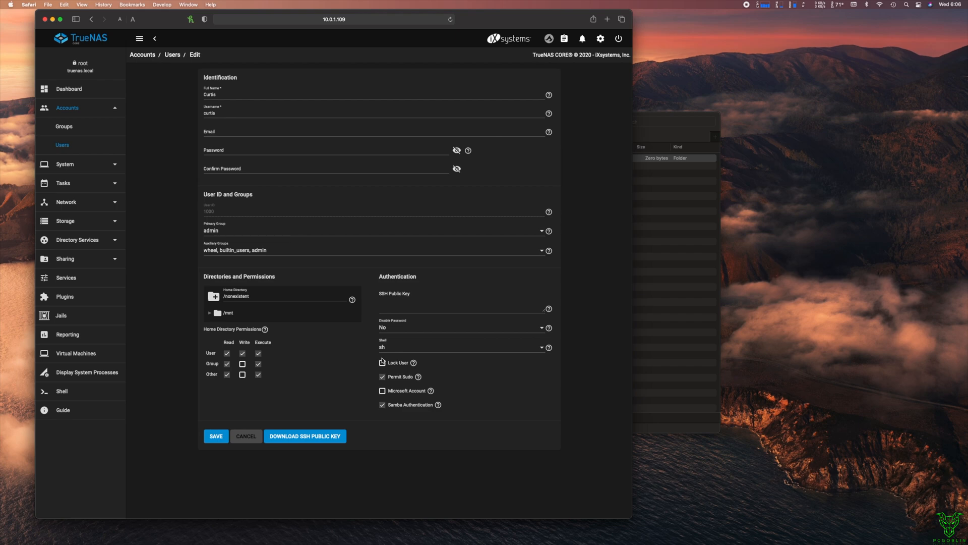
left_click(216, 435)
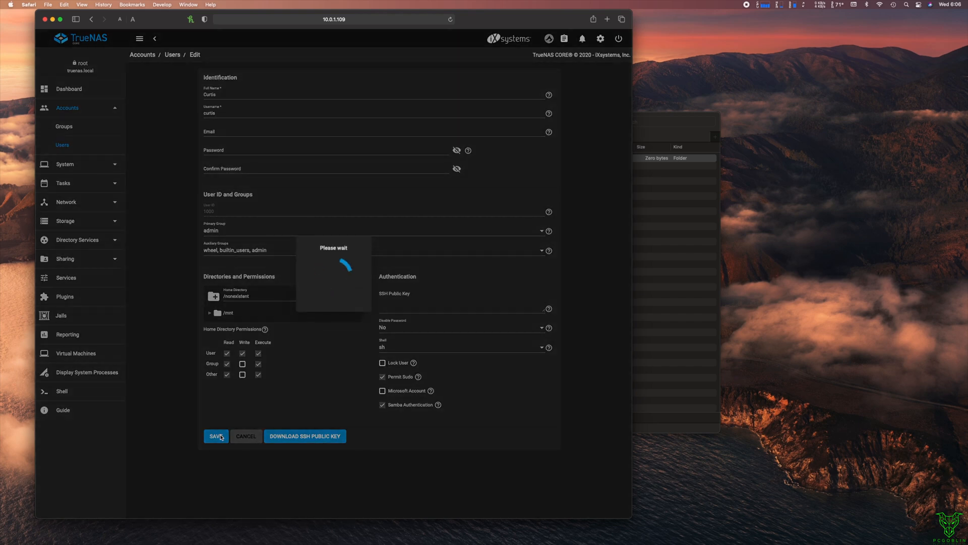
left_click(216, 436)
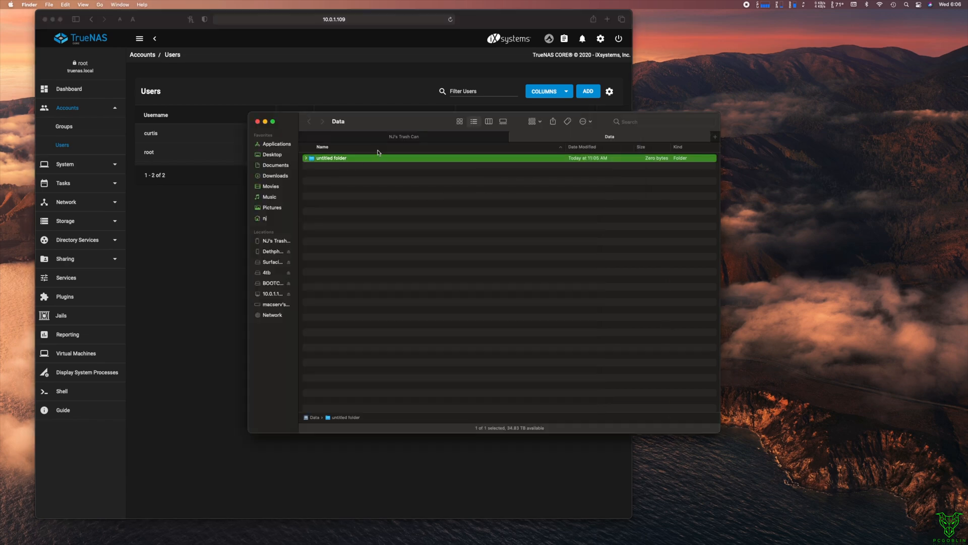
mouse_move(442, 284)
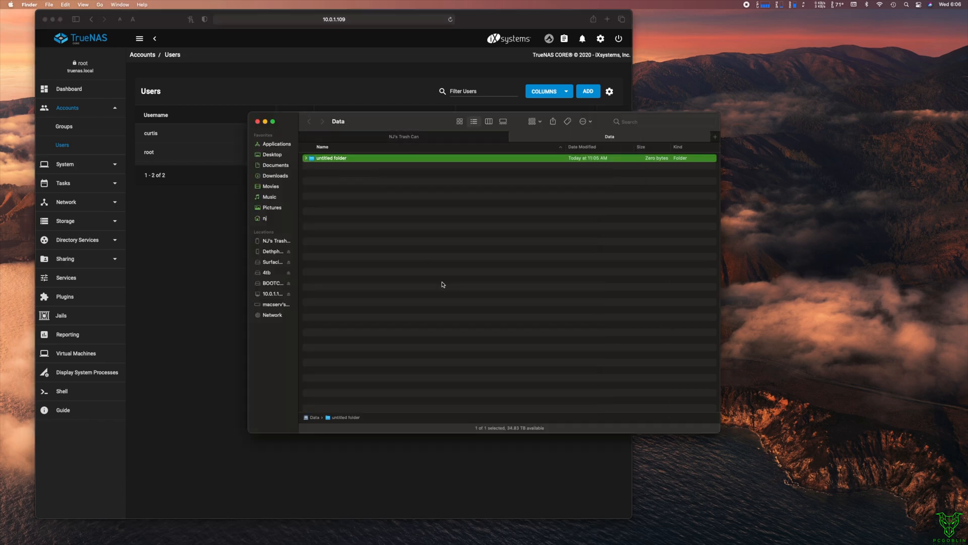
Step: Open the new untitled folder in the Data share and return
left_click(414, 272)
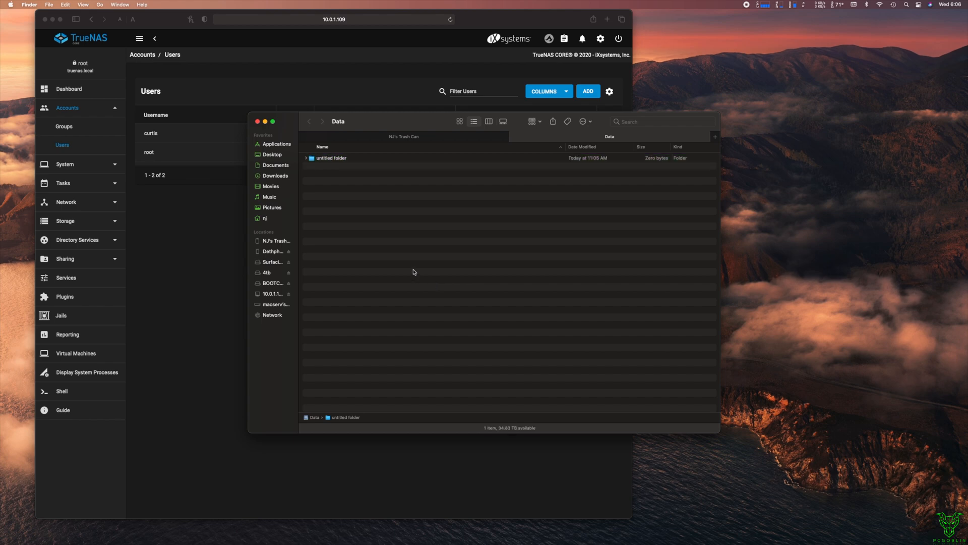
double_click(331, 157)
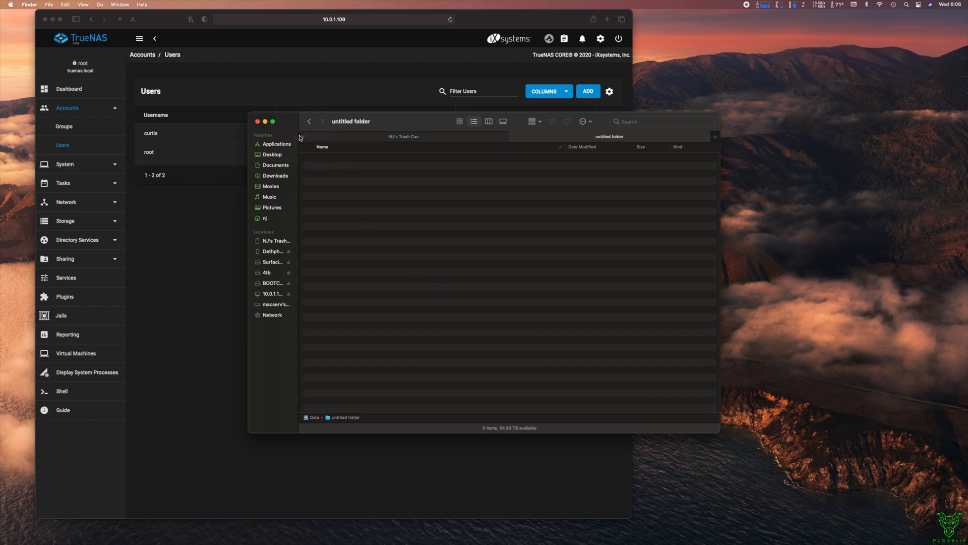
left_click(309, 121)
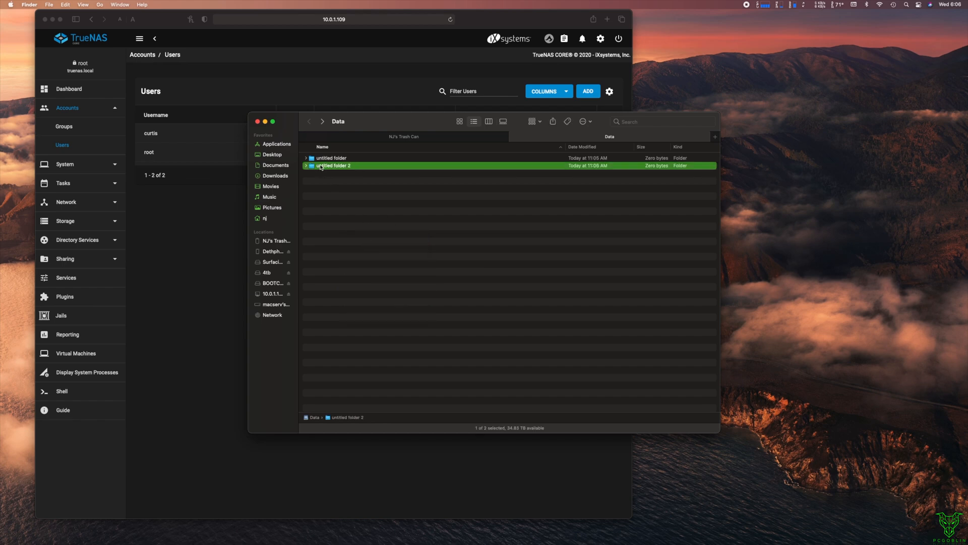
Step: Move untitled folder 2 to the Trash and confirm deletion
right_click(334, 165)
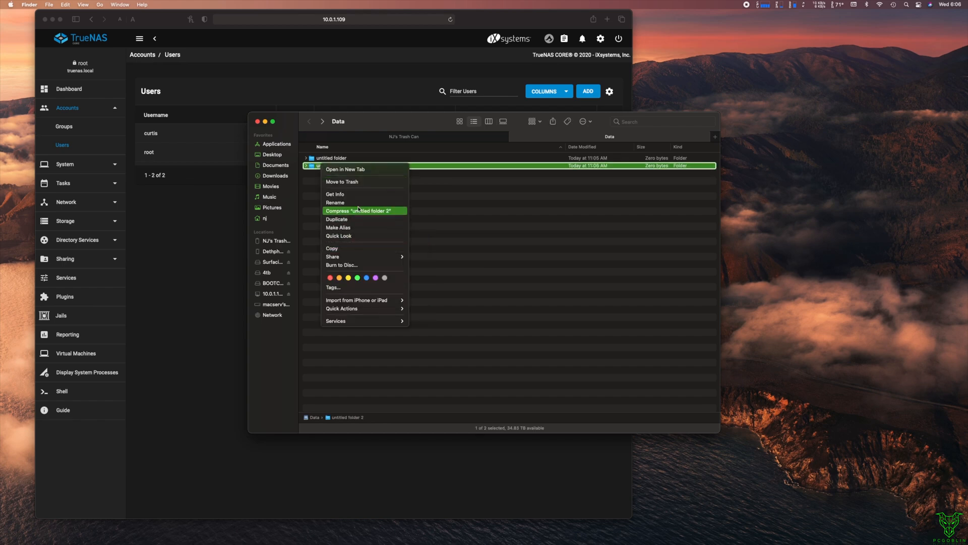
mouse_move(369, 173)
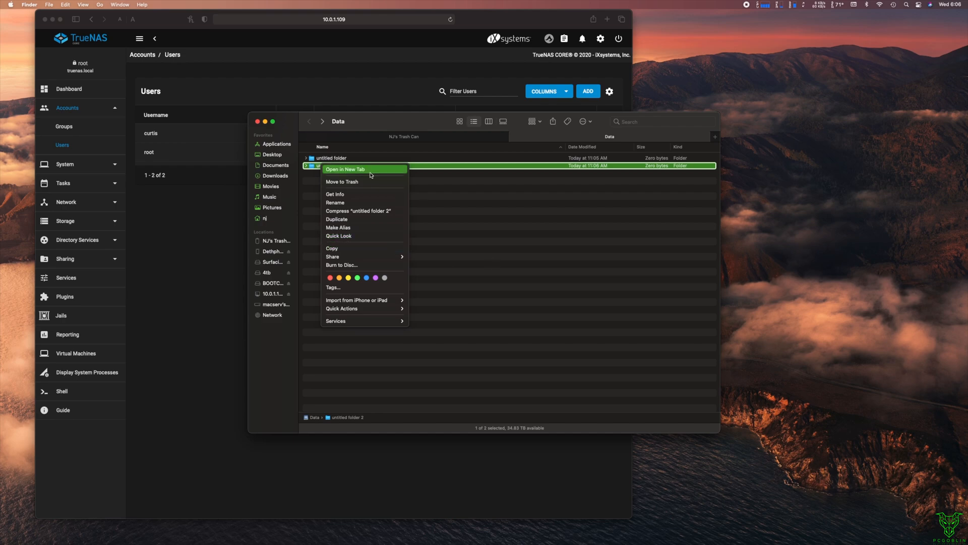
left_click(342, 182)
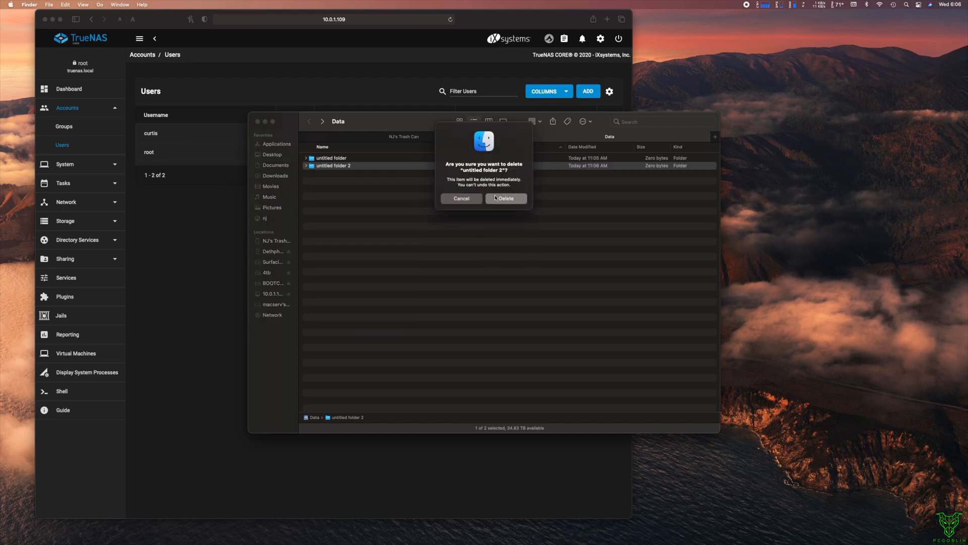